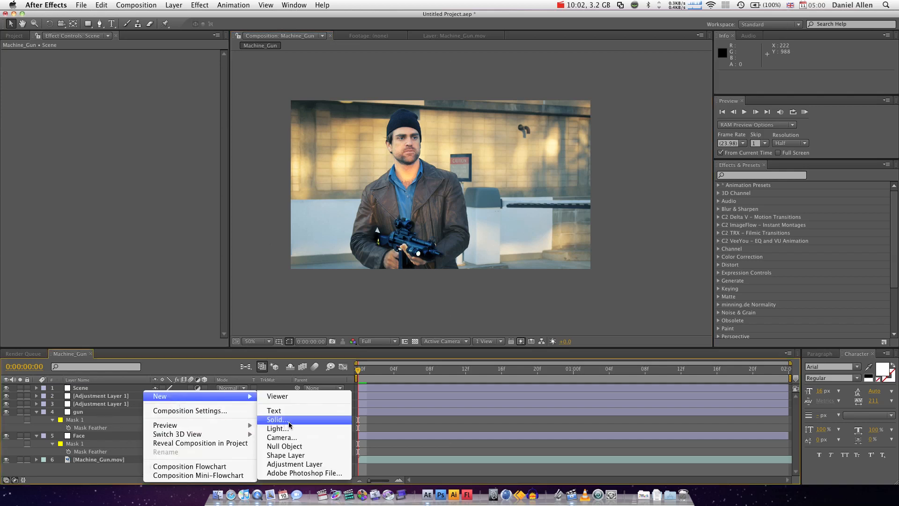
mouse_move(294, 464)
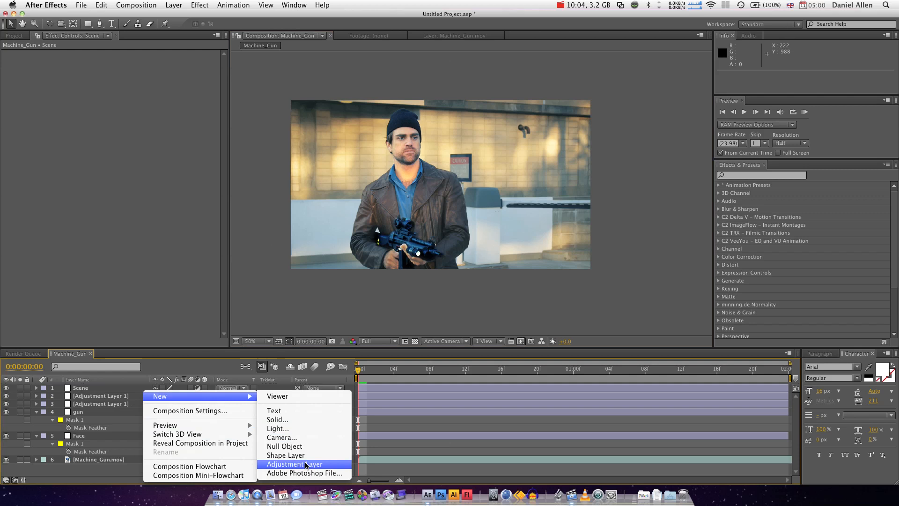
- Add an adjustment layer named 'blur' and move it directly below the Scene layer
click(294, 464)
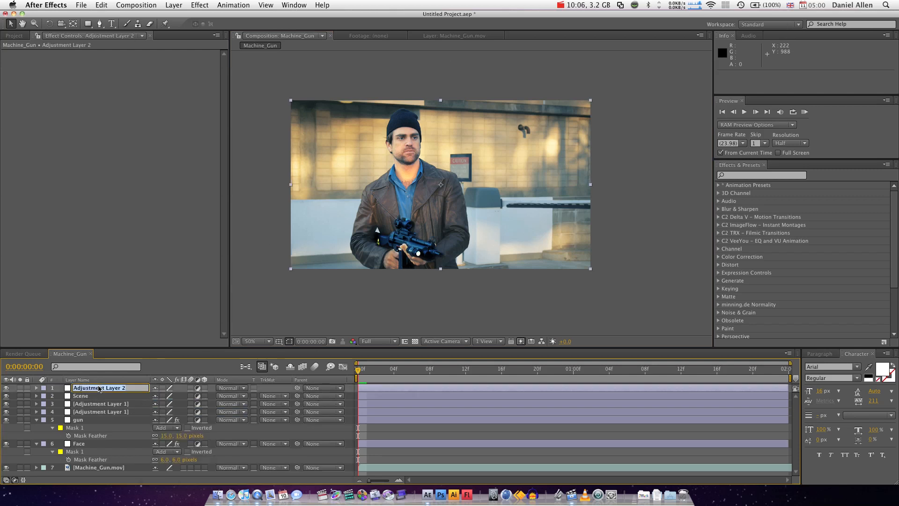
text(blur)
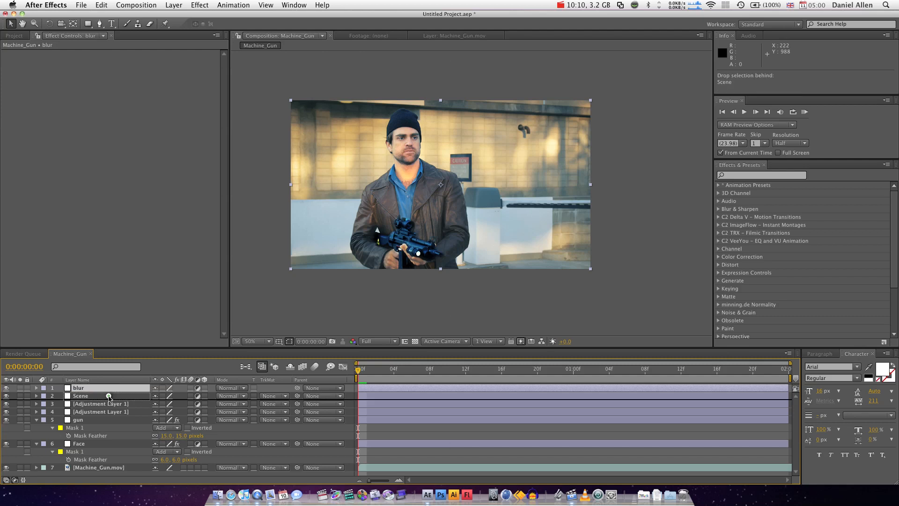
click(199, 5)
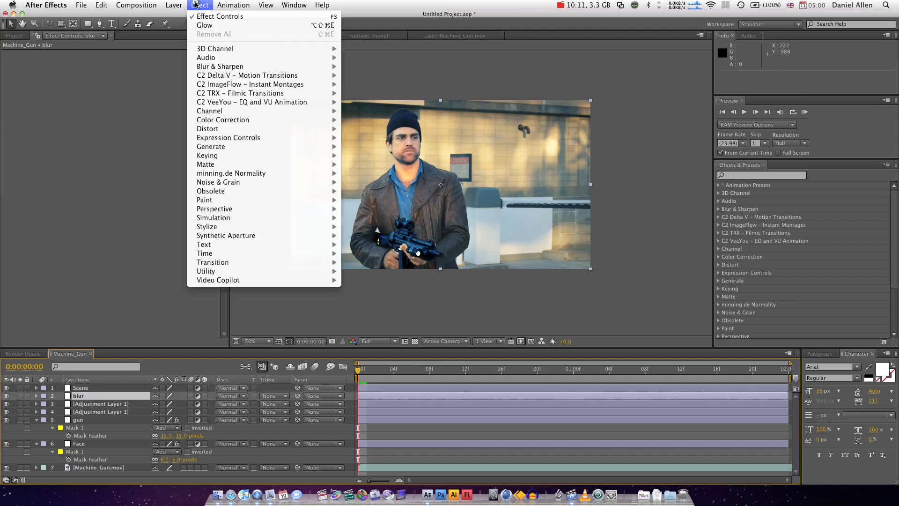
mouse_move(228, 137)
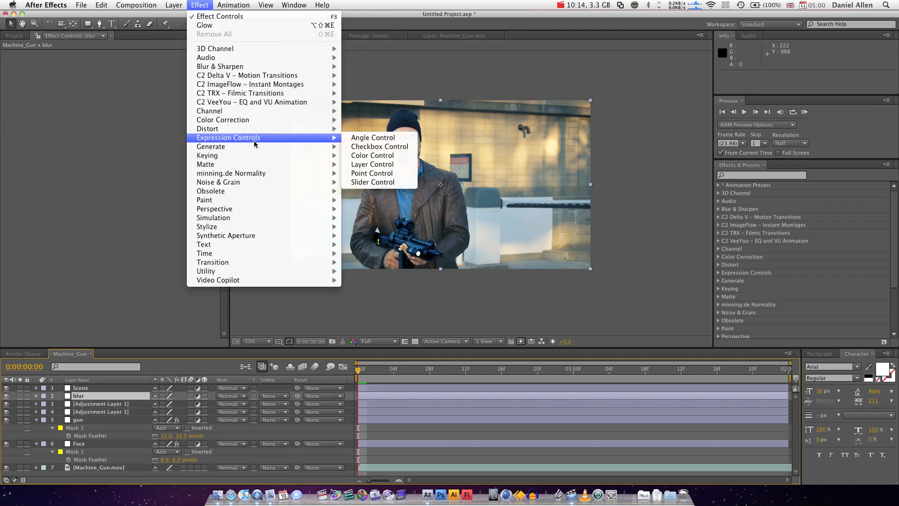
mouse_move(258, 144)
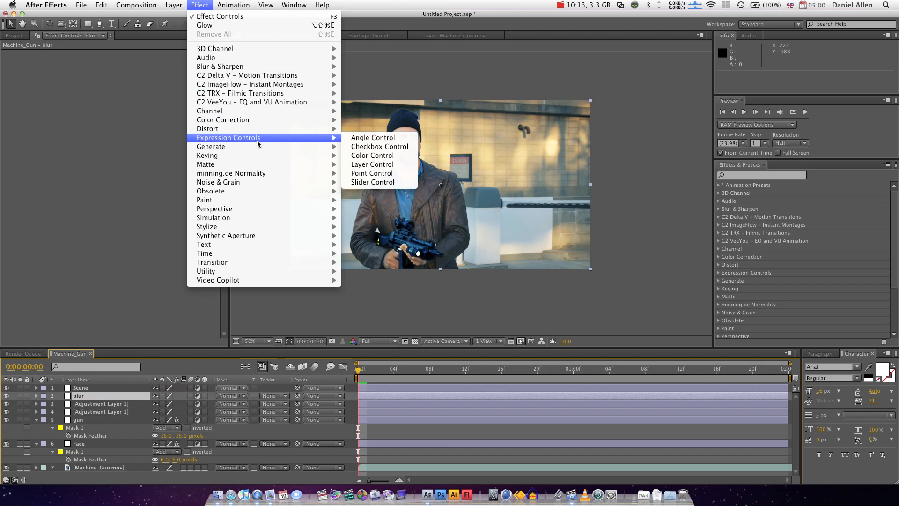
mouse_move(207, 155)
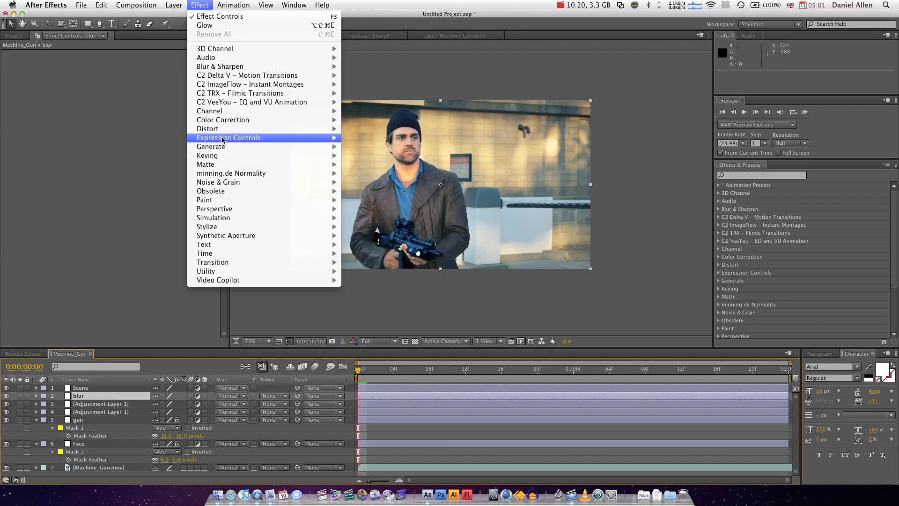
mouse_move(224, 47)
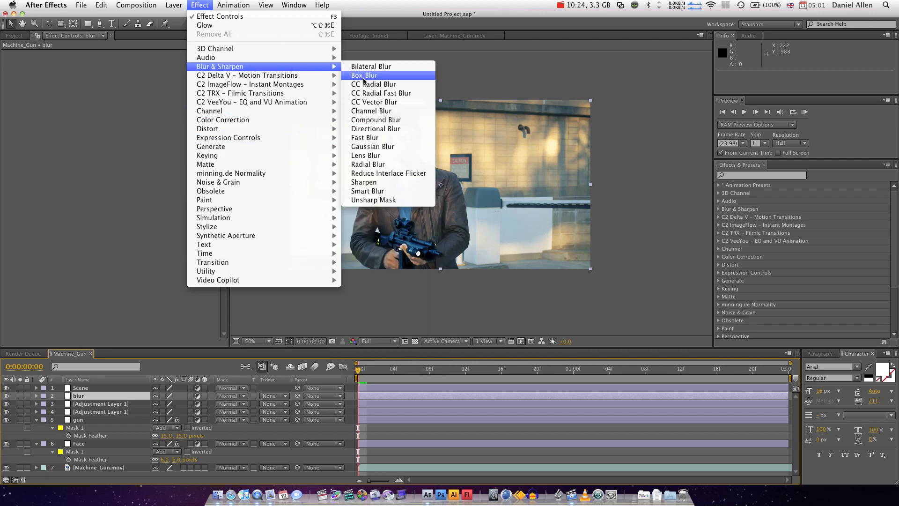
- Apply Box Blur (radius 9.0) to the blur layer with Repeat Edge Pixels enabled
click(364, 75)
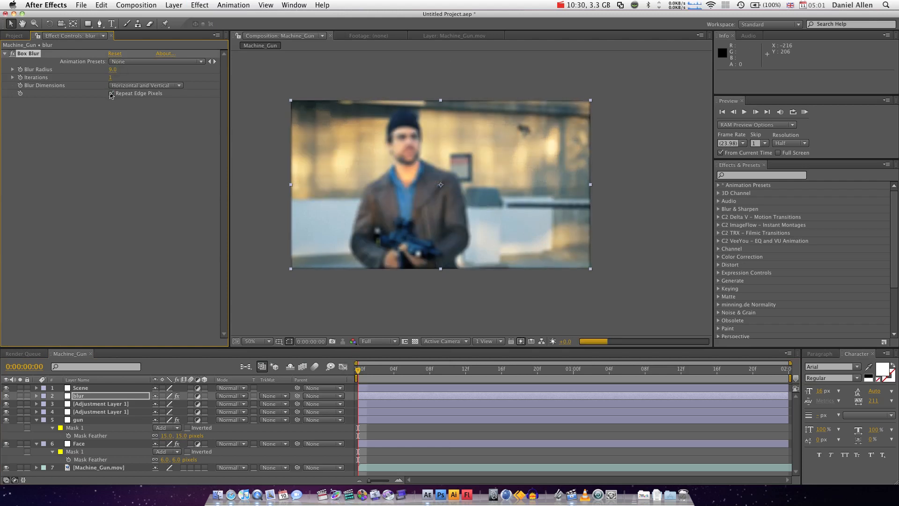
click(111, 93)
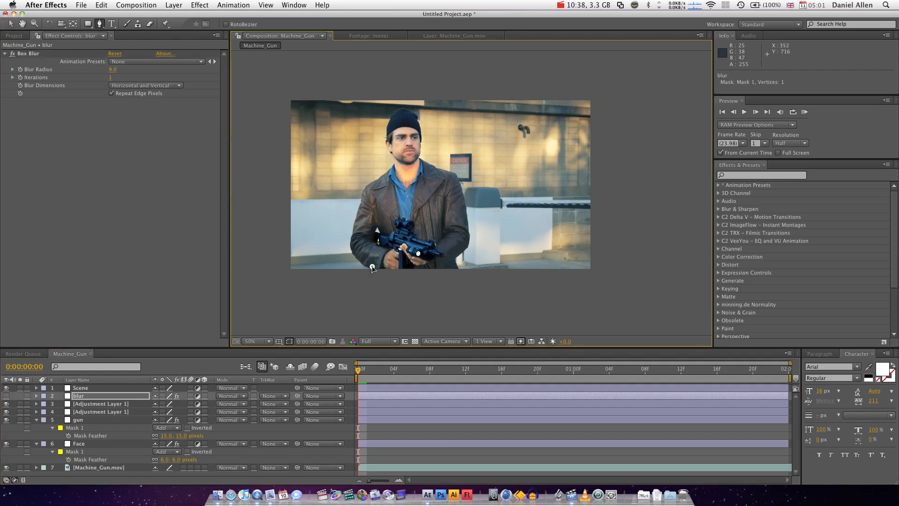
- Trace a mask around the man on the blur layer and reveal its Subtract, Feather and Expansion properties
drag(372, 268, 351, 247)
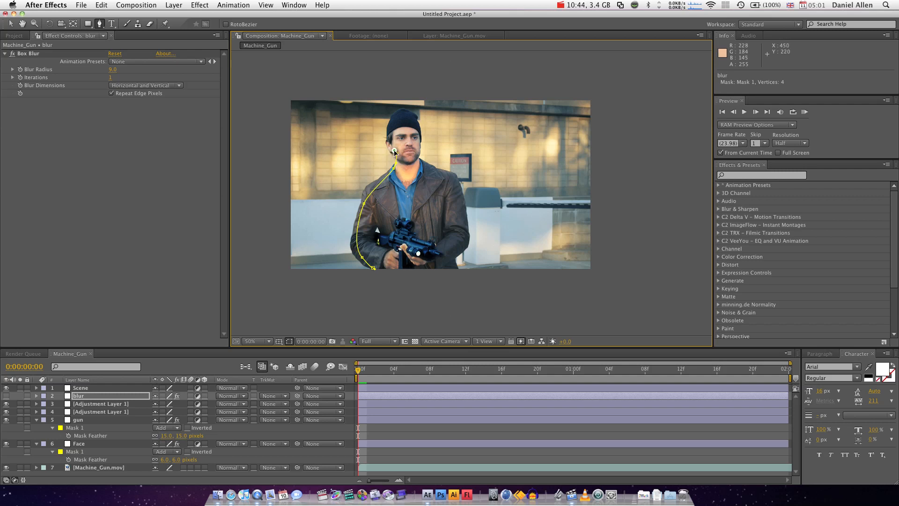
click(395, 117)
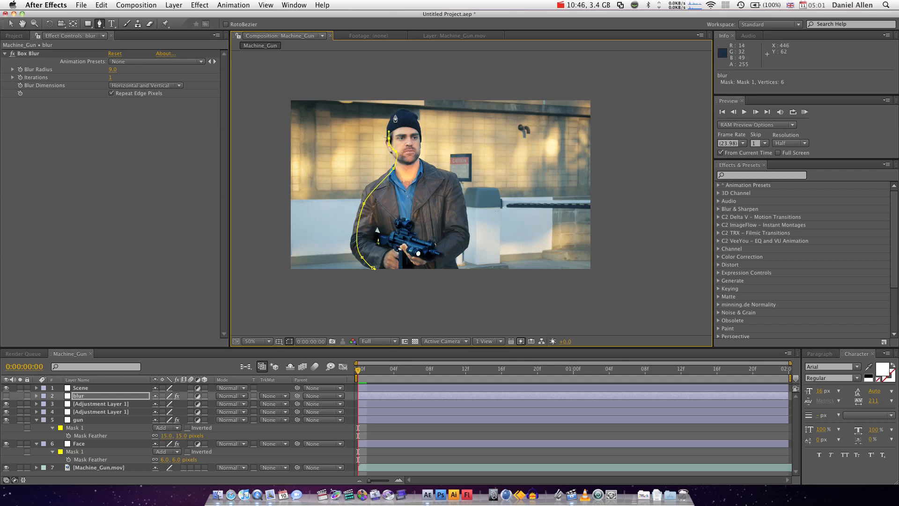
click(422, 137)
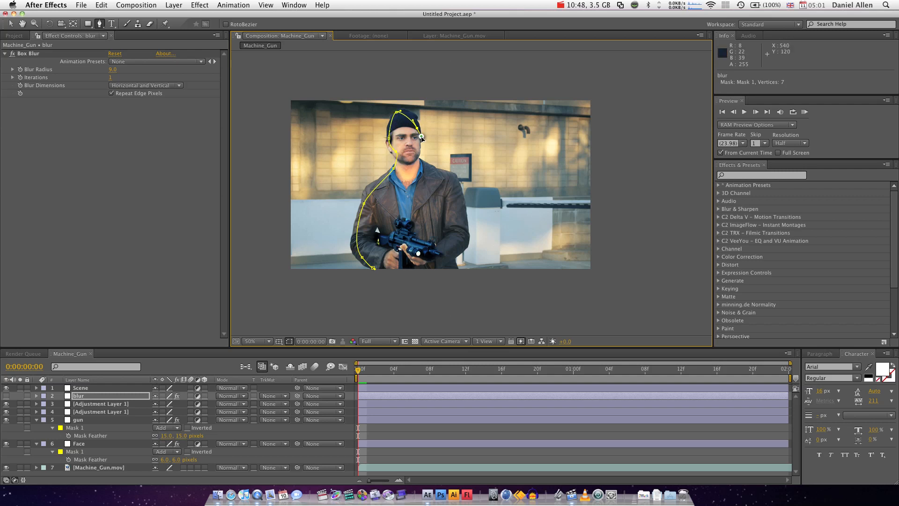
click(417, 159)
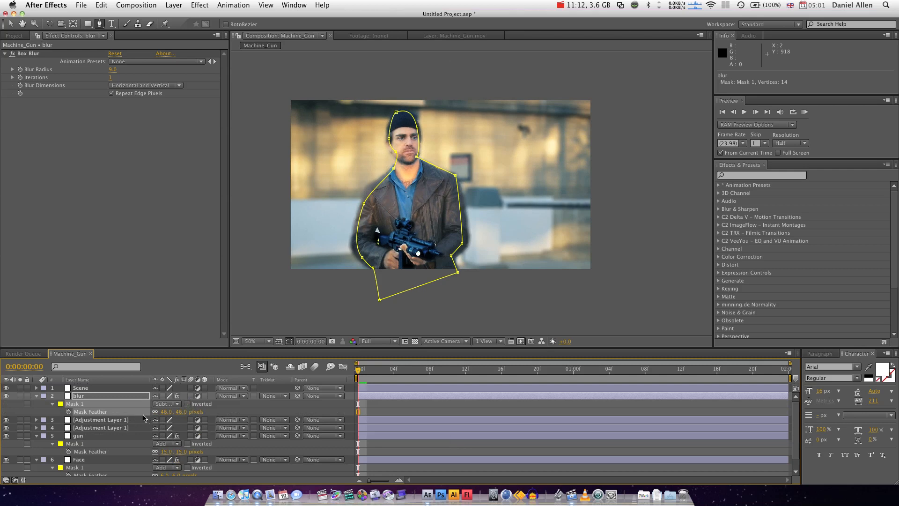
click(36, 403)
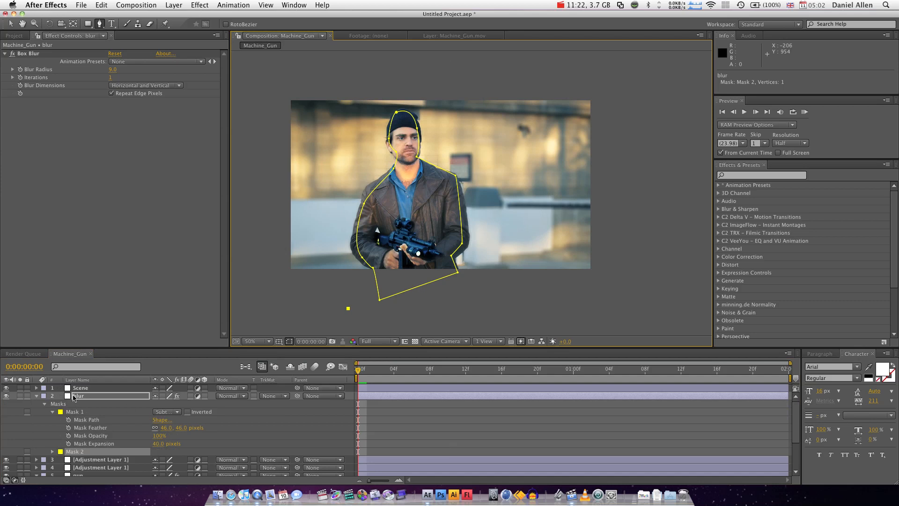
click(80, 388)
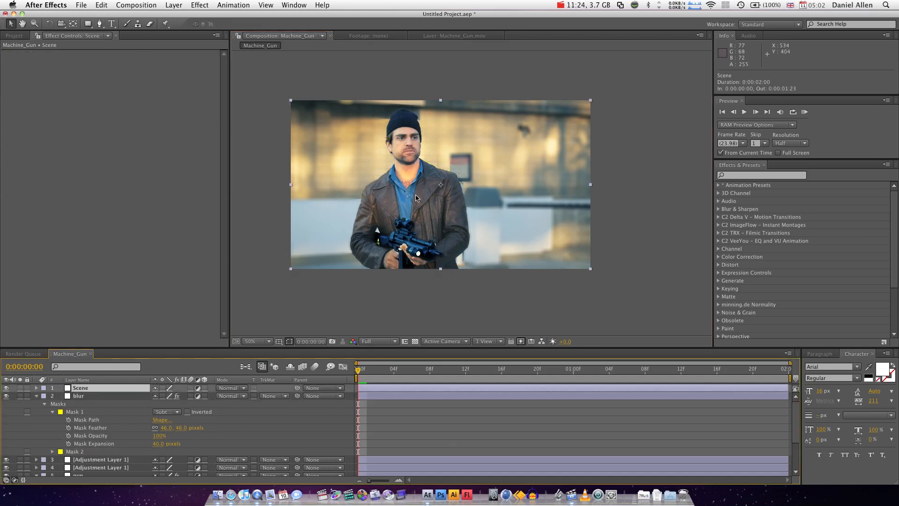
mouse_move(480, 214)
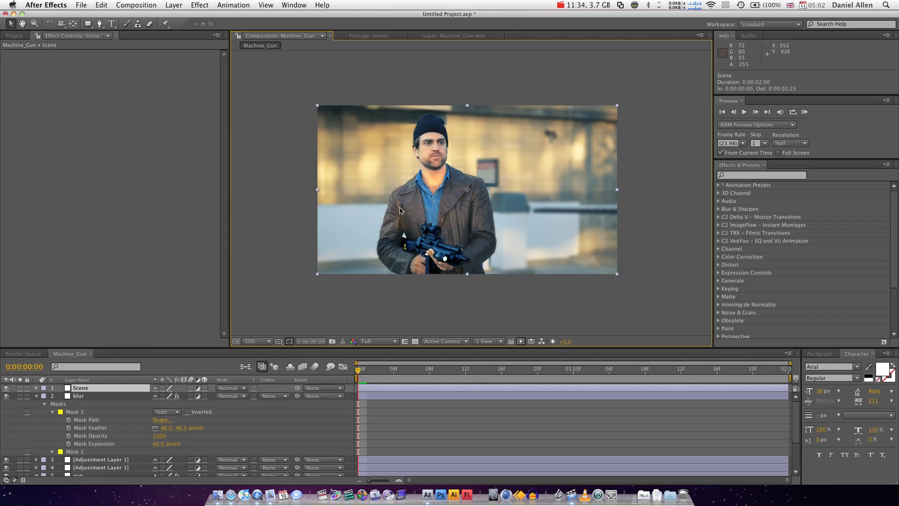
mouse_move(459, 241)
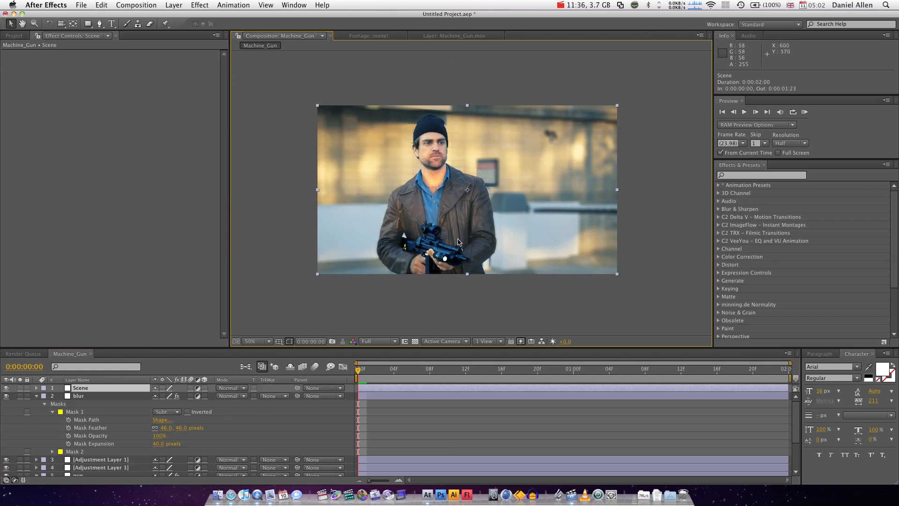
mouse_move(419, 209)
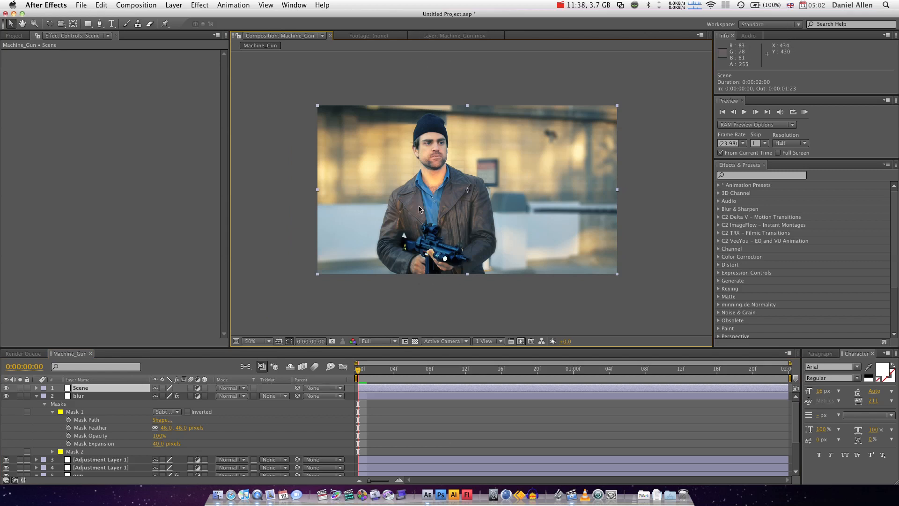
mouse_move(450, 201)
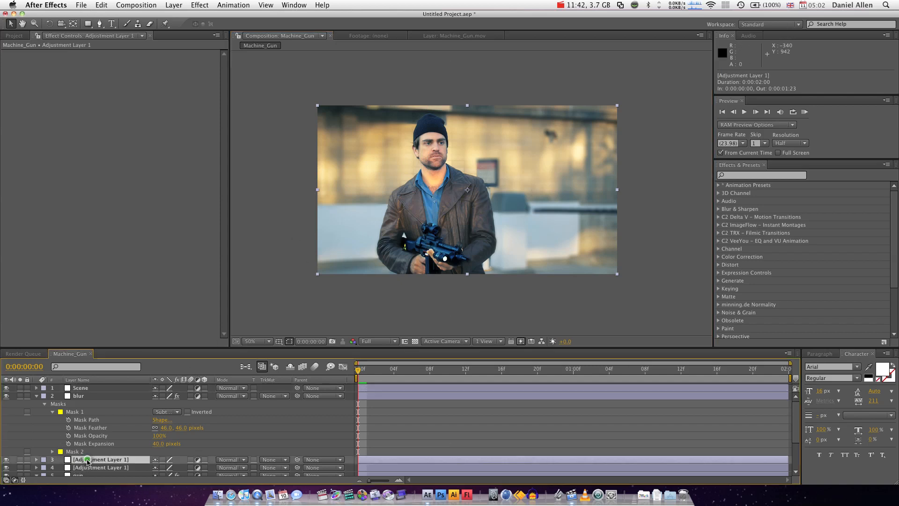
- Rename the adjustment layer 'clothes' and trace a mask around the jacket and gun
double_click(100, 459)
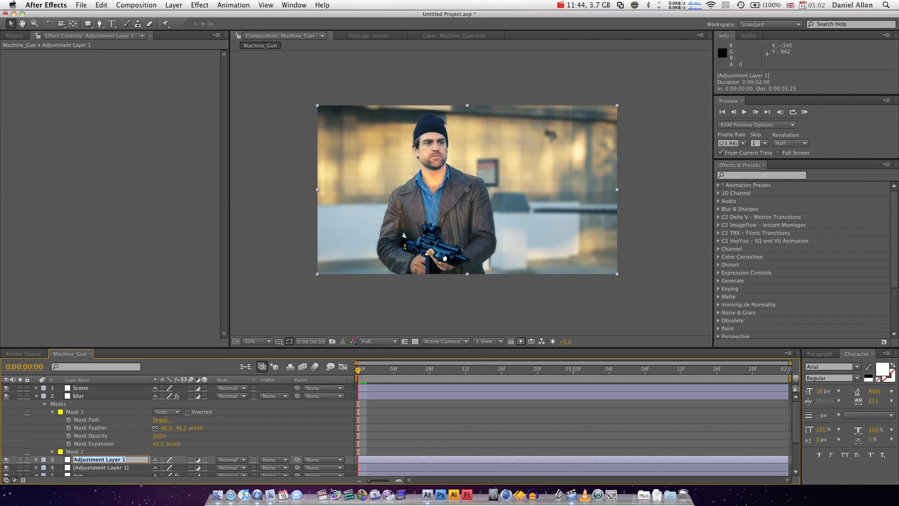
text(clothes)
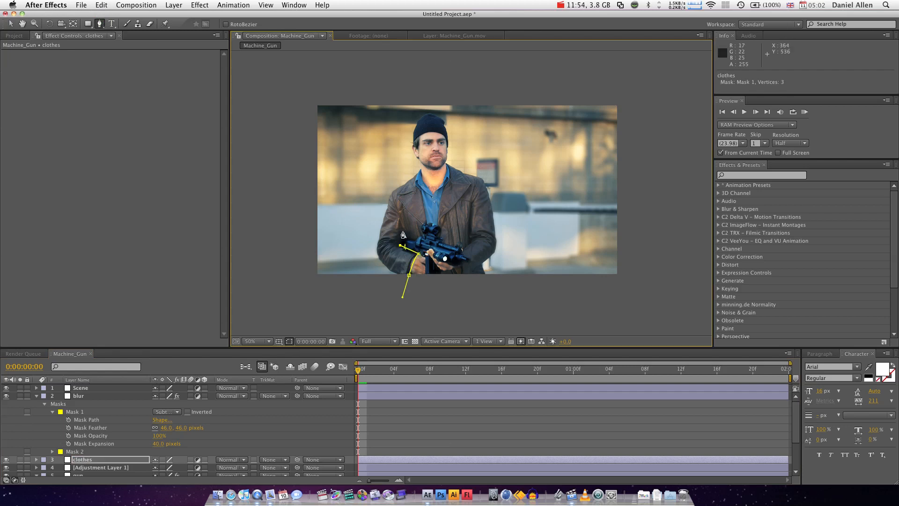
click(423, 240)
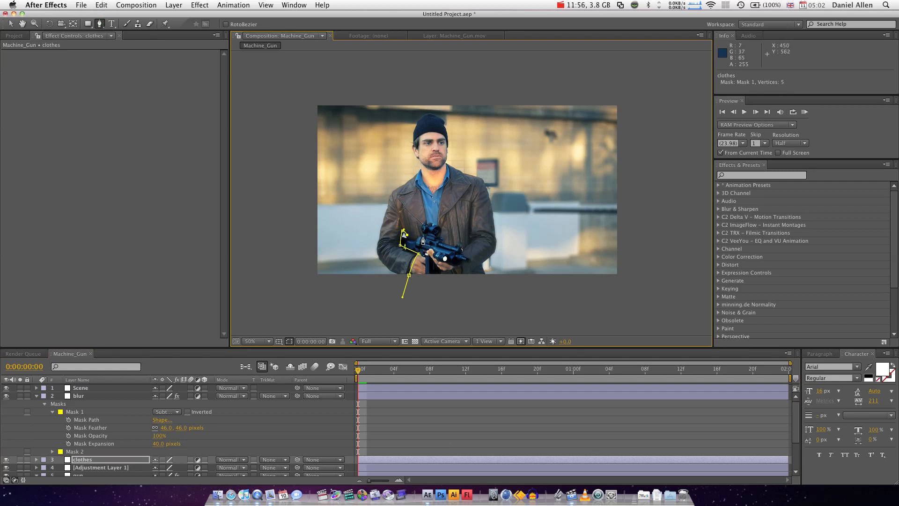
click(423, 233)
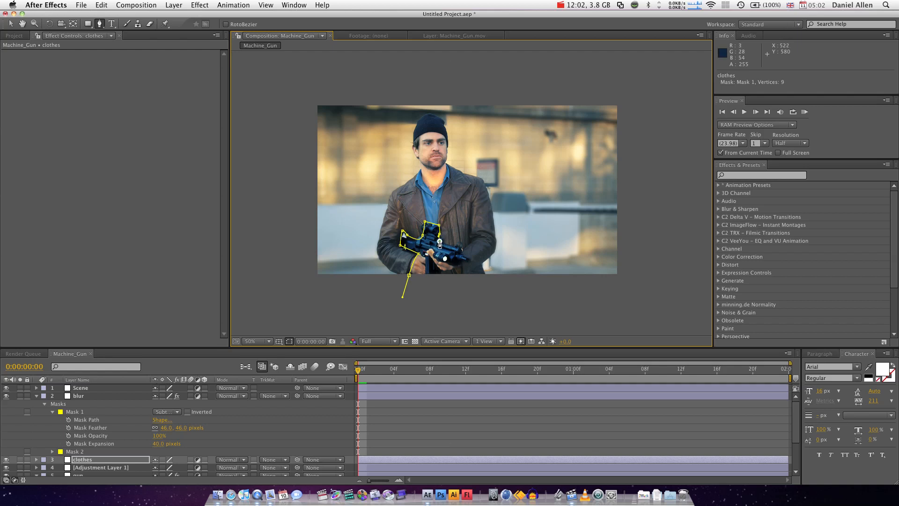
click(462, 255)
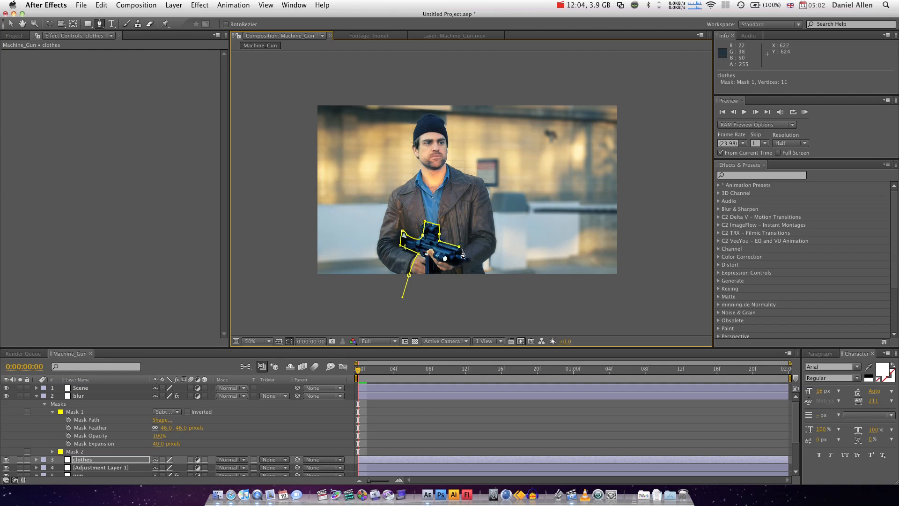
click(463, 265)
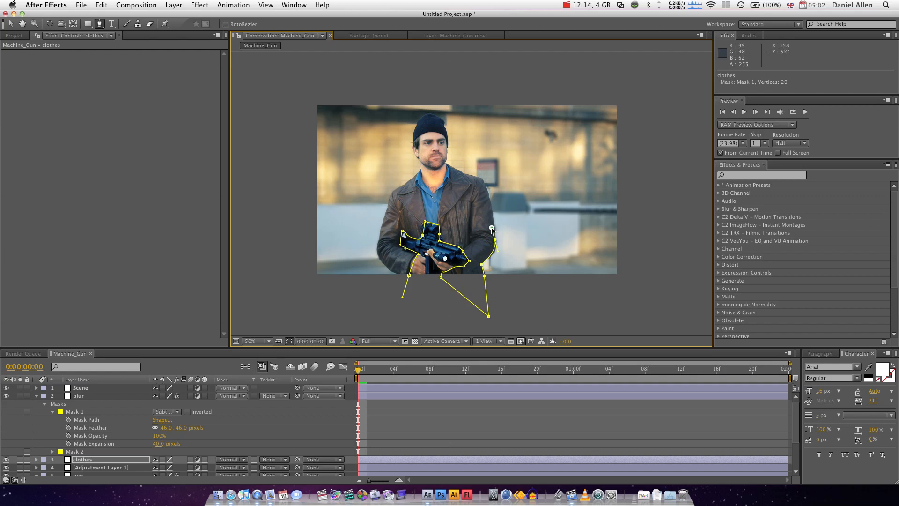
click(471, 176)
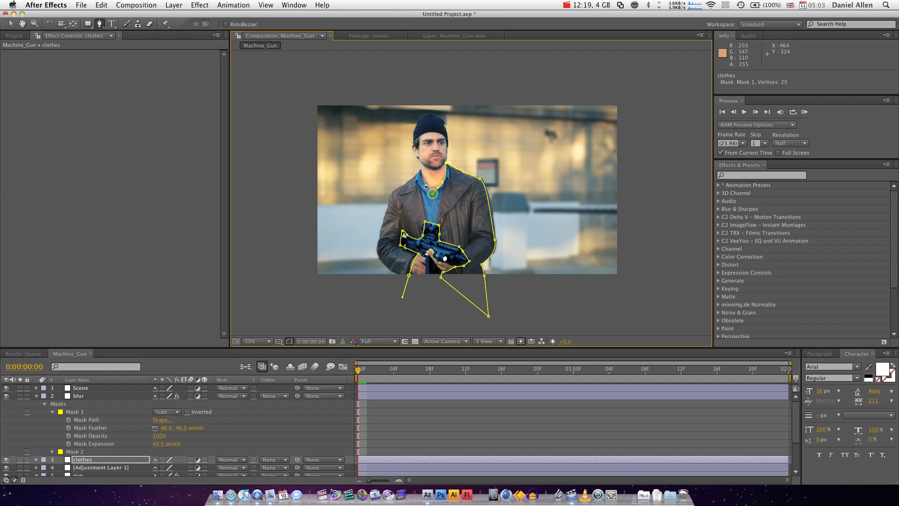
click(420, 169)
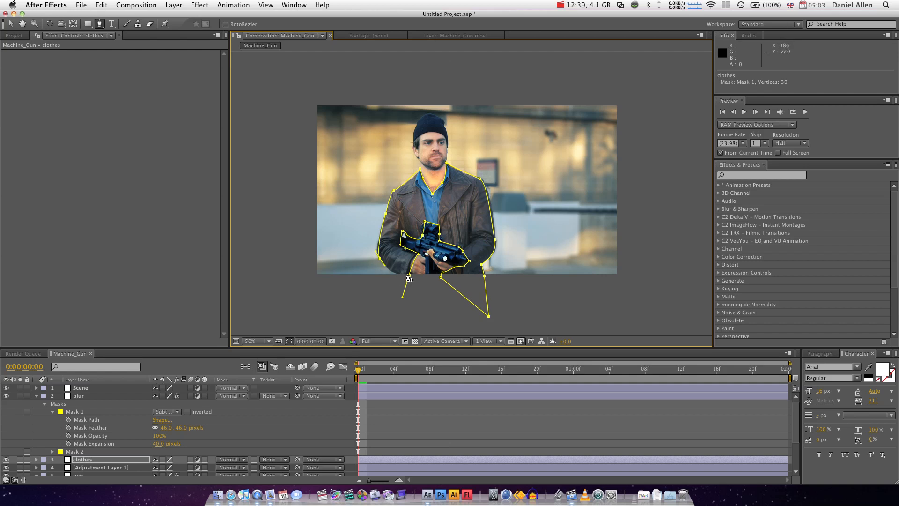
click(407, 280)
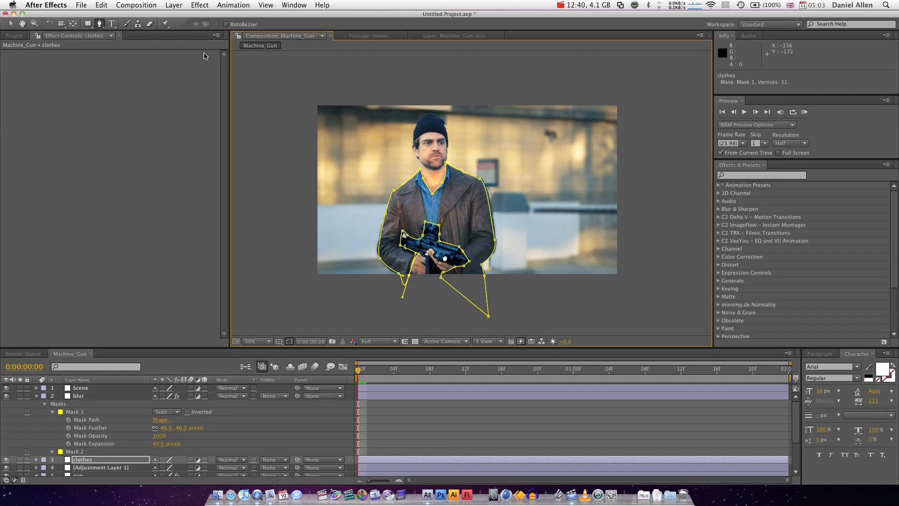
mouse_move(200, 10)
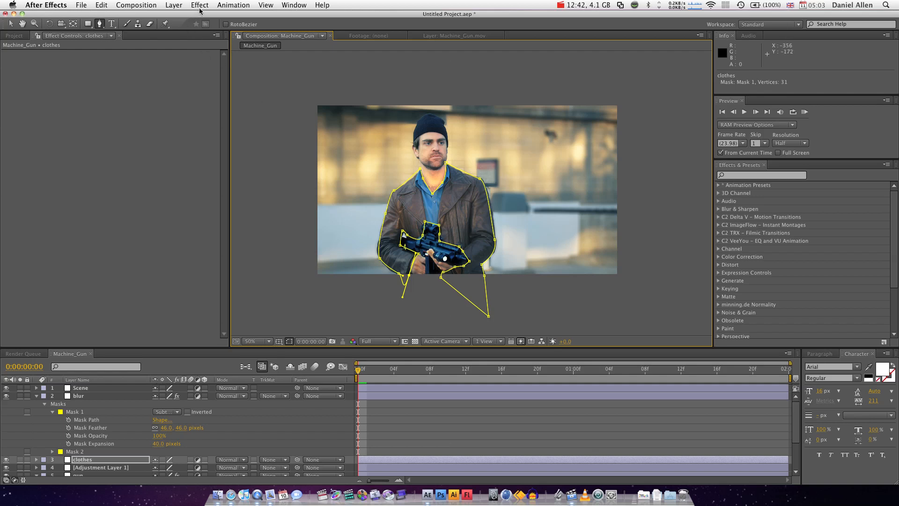
- Apply Tint to the clothes layer with Amount to Tint at 54%
click(199, 4)
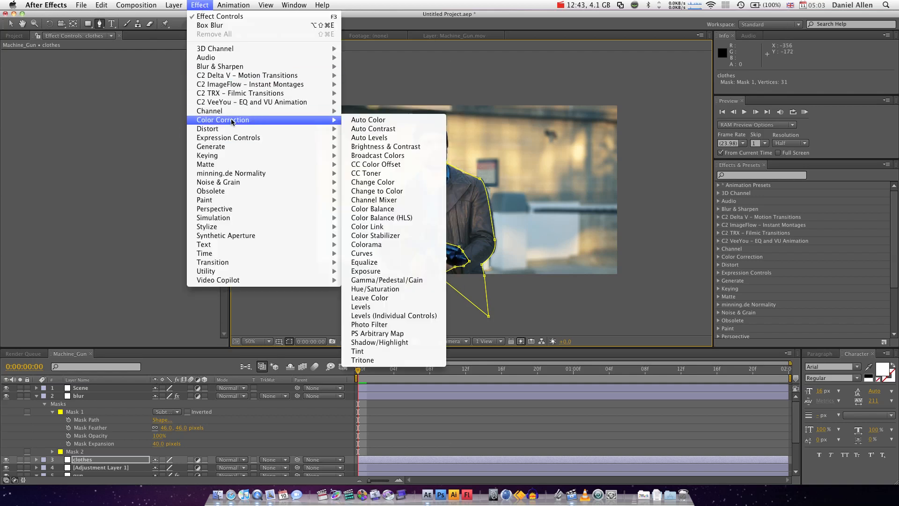
click(357, 350)
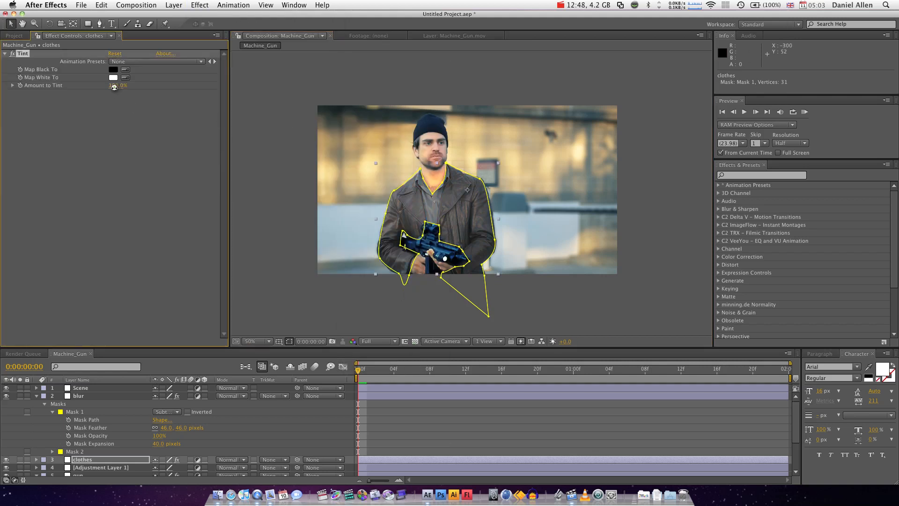
drag(113, 85, 120, 85)
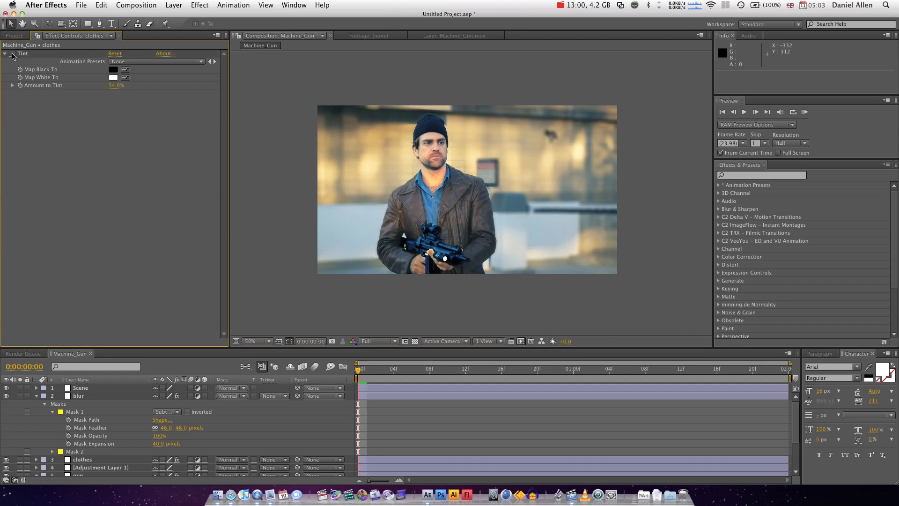
scroll(down, 3)
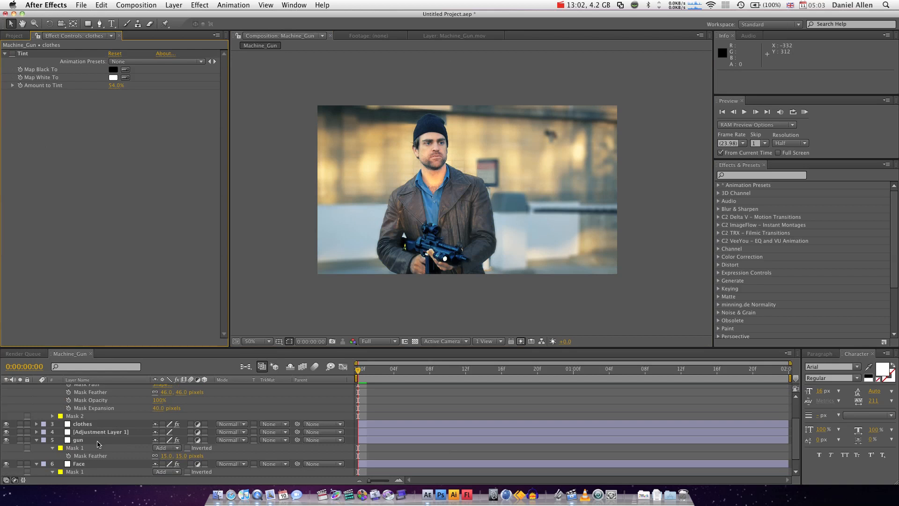
- On the gun layer, try Curves, then add Tint at 48% instead
click(77, 440)
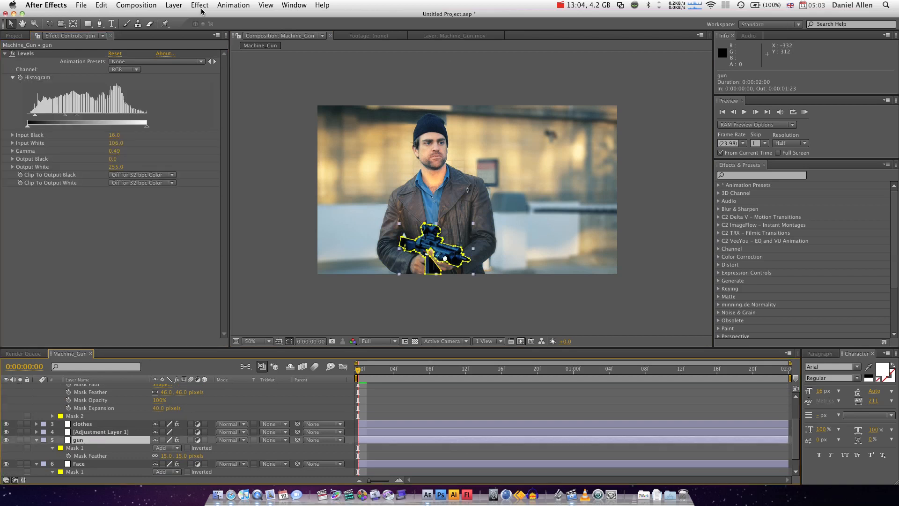
click(199, 5)
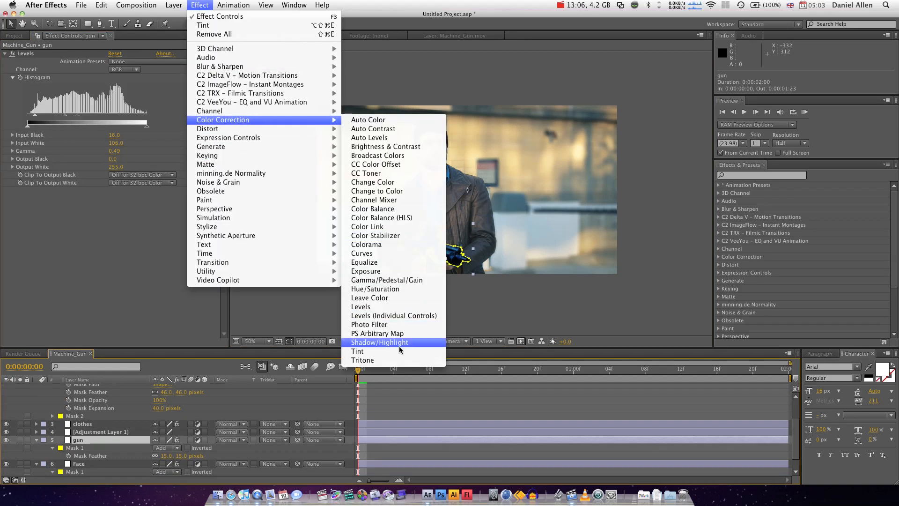
mouse_move(364, 262)
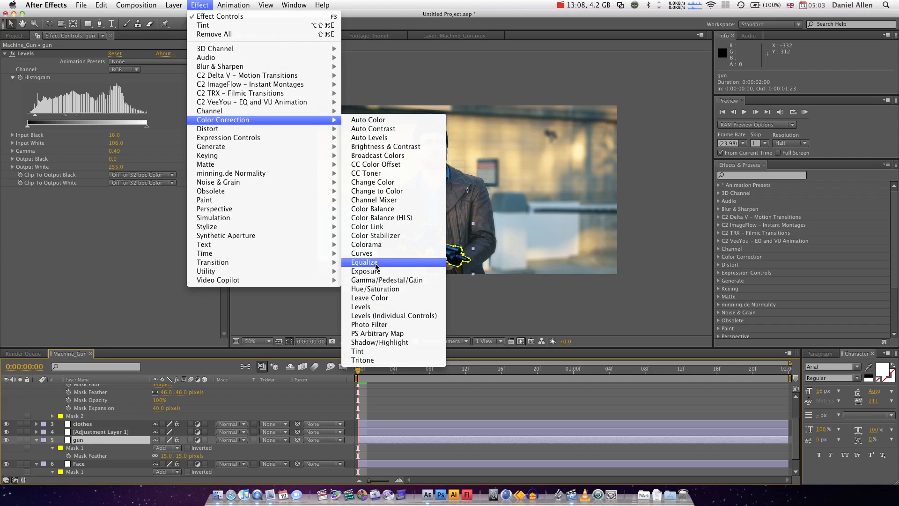
click(362, 253)
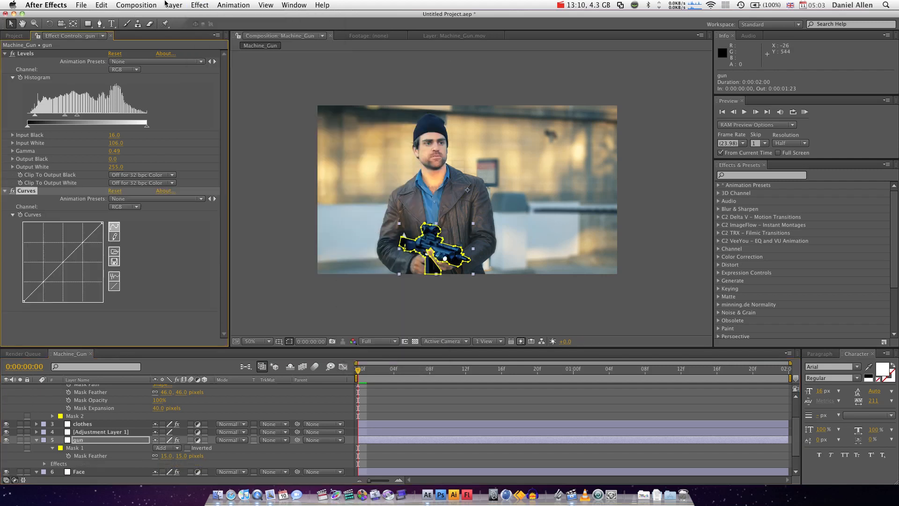
click(199, 5)
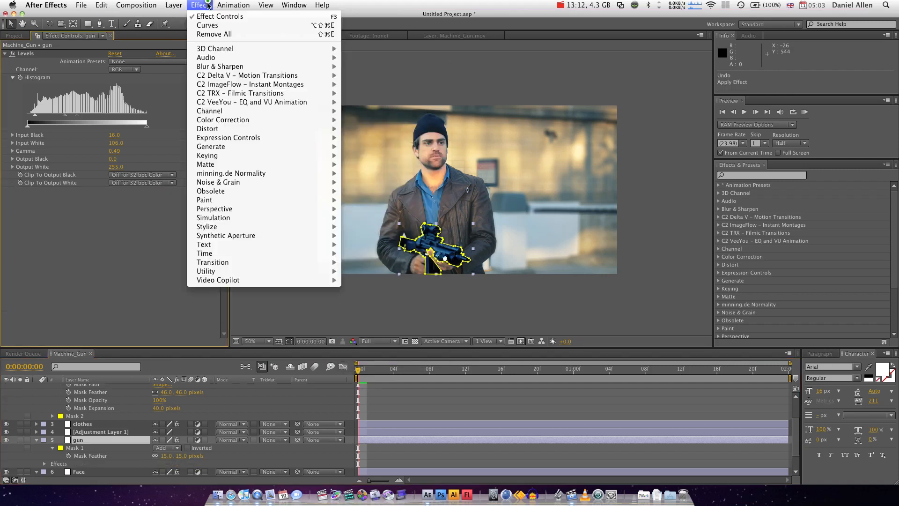
mouse_move(251, 101)
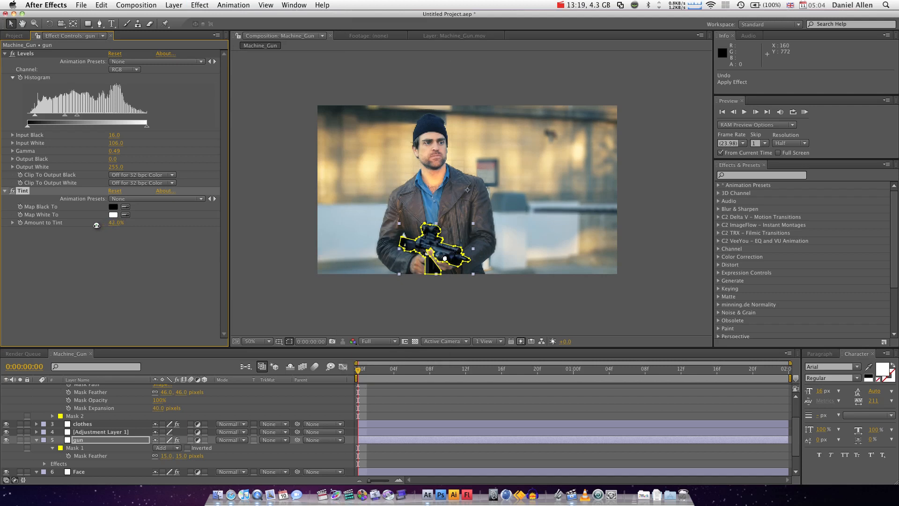
drag(116, 222, 120, 223)
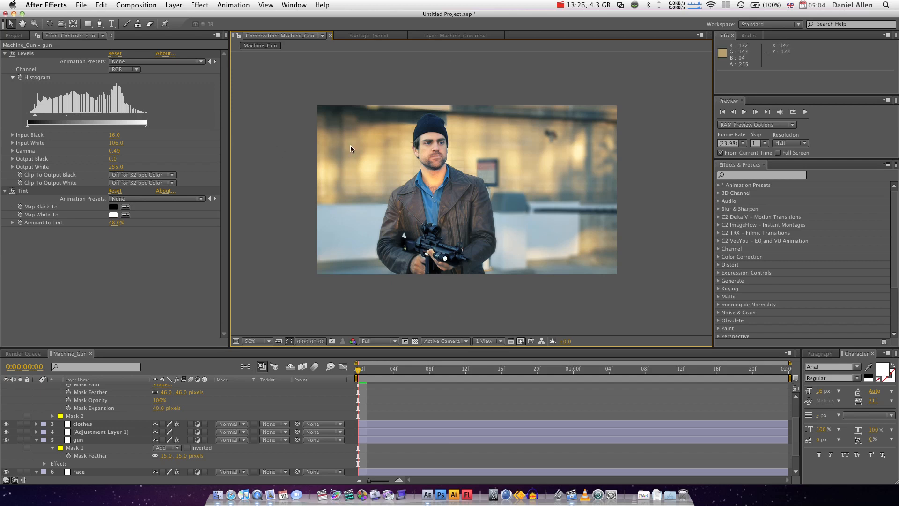
mouse_move(336, 386)
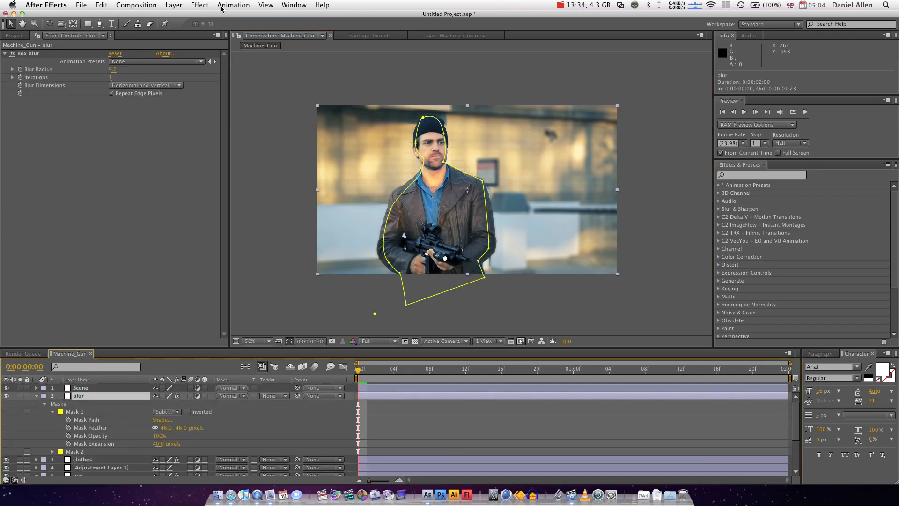
- Add Tint at 29% to the blur layer and deselect to judge the result
click(200, 5)
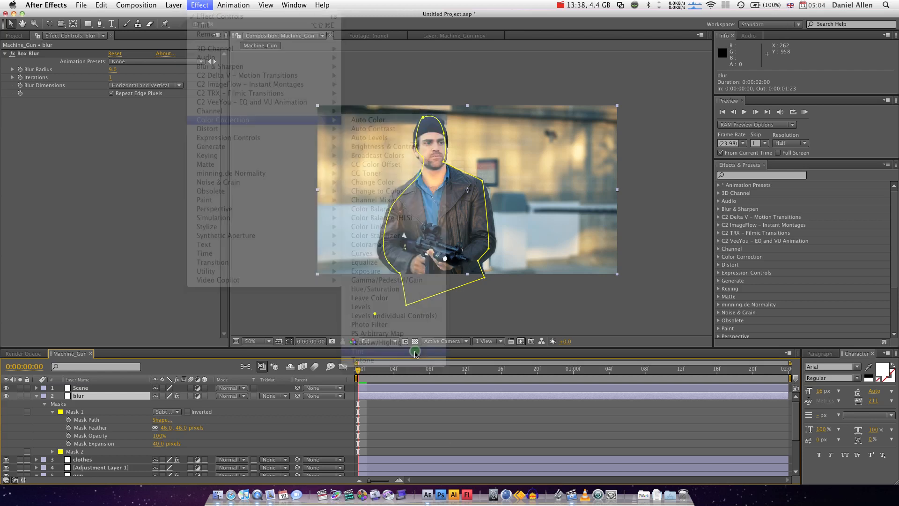
click(357, 351)
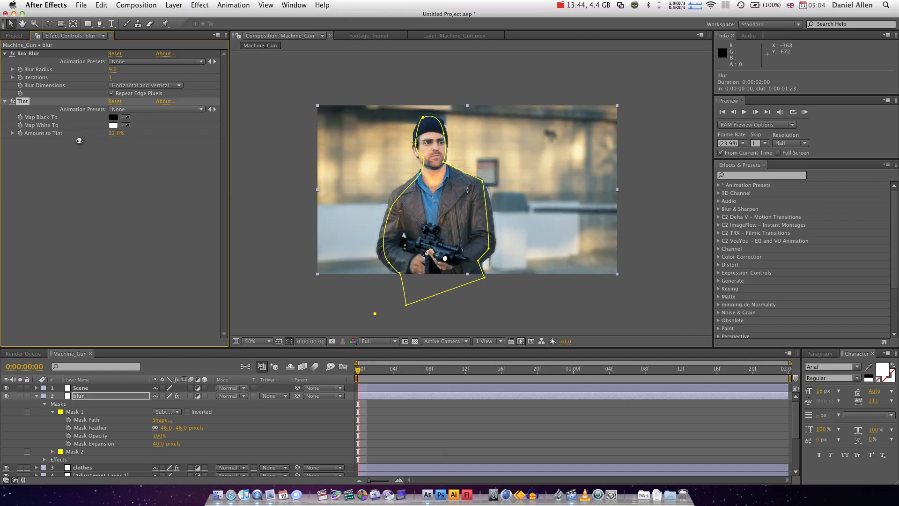
drag(115, 132, 120, 132)
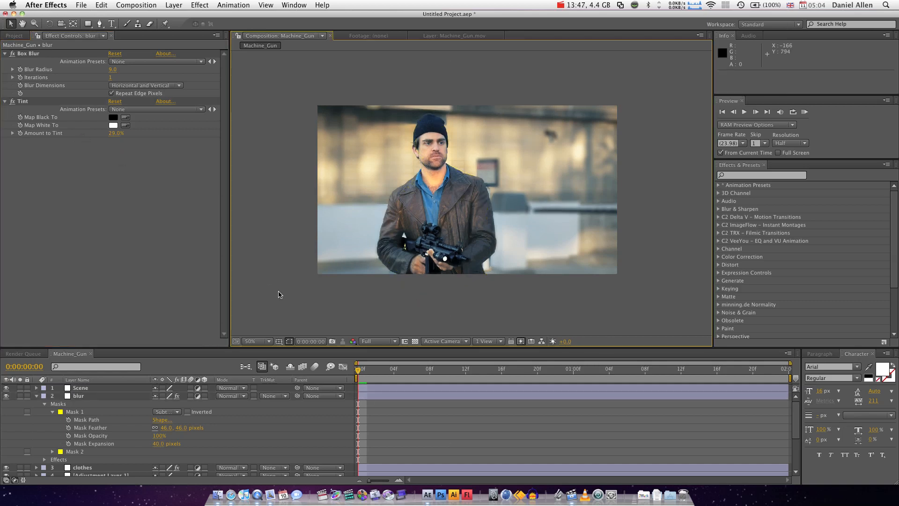
click(80, 388)
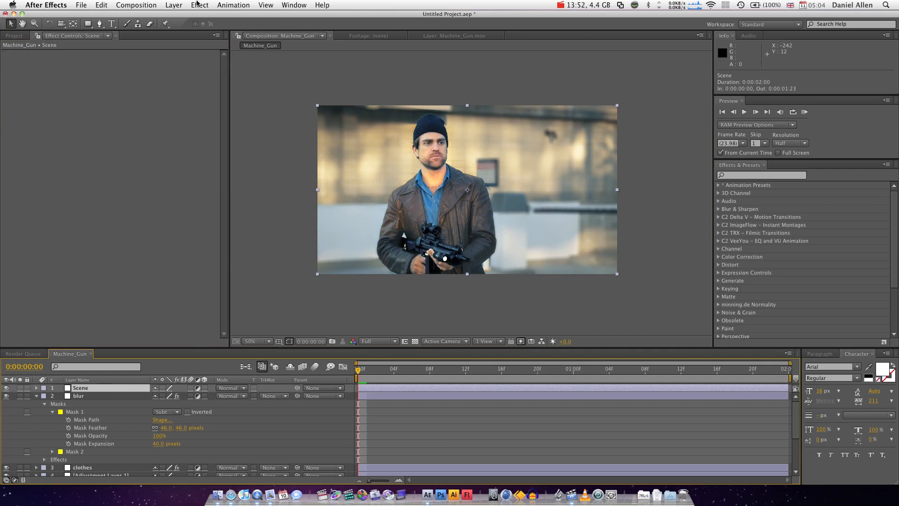
- Add Gamma/Pedestal/Gain with Black Stretch 1.2 and a warming Photo Filter to Scene
click(199, 5)
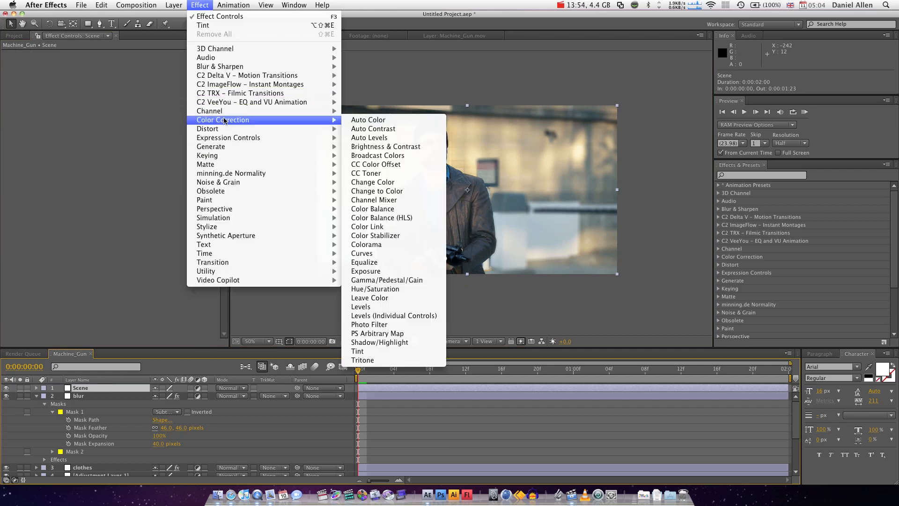
mouse_move(227, 137)
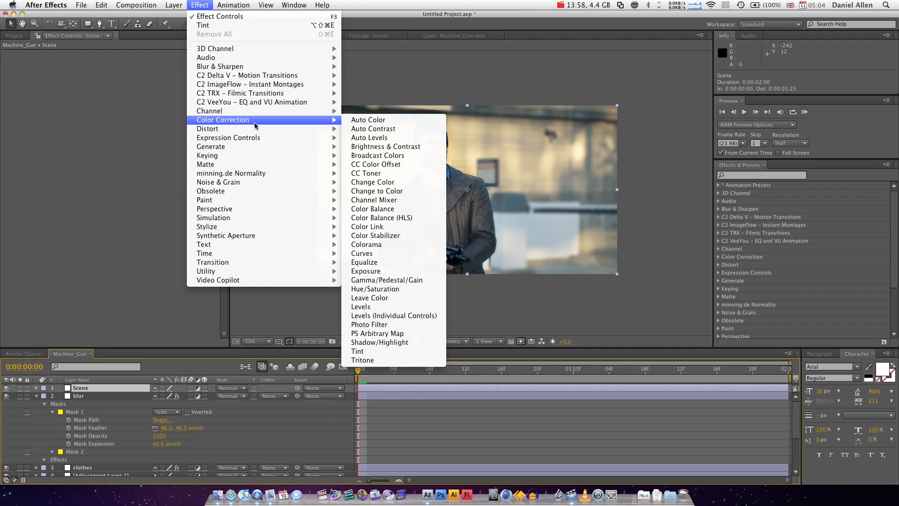
mouse_move(366, 271)
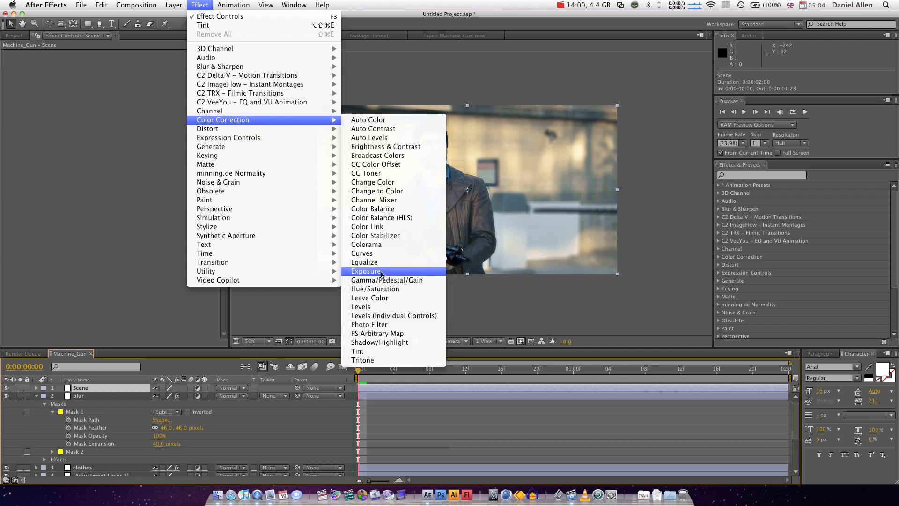
click(387, 280)
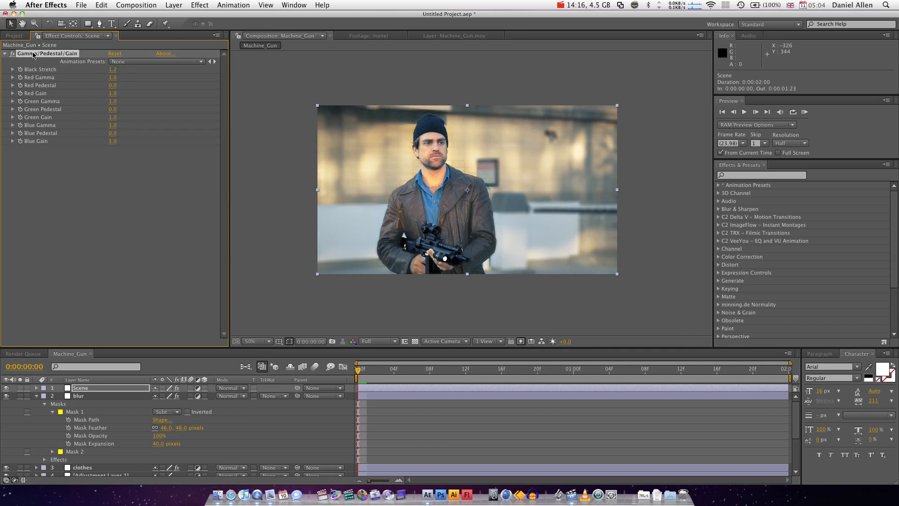
click(173, 5)
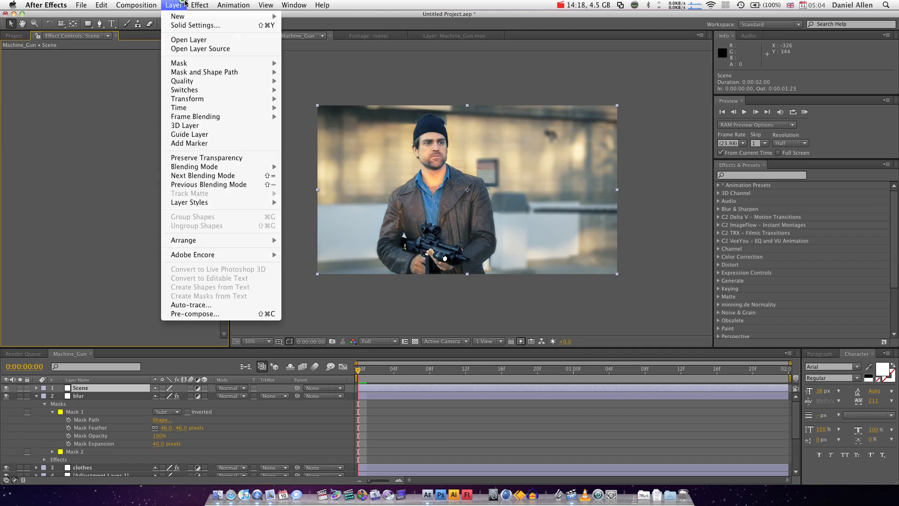
click(199, 4)
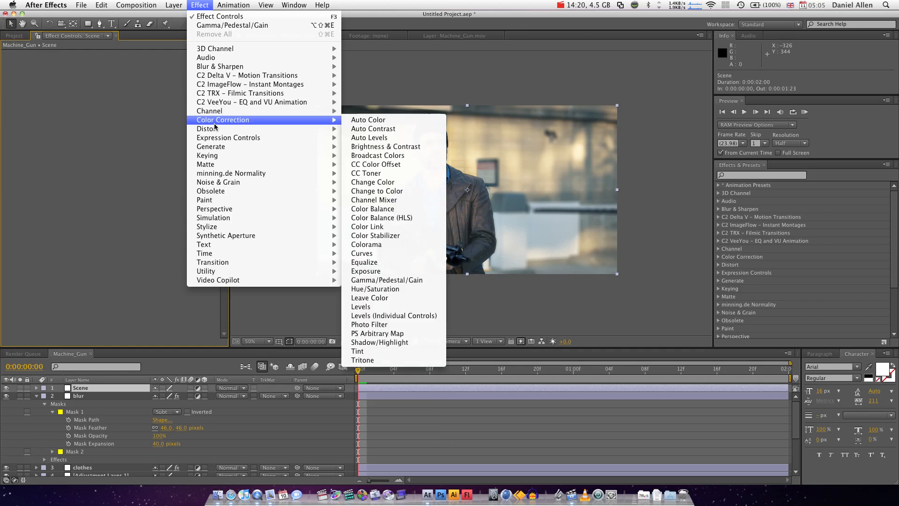
mouse_move(361, 306)
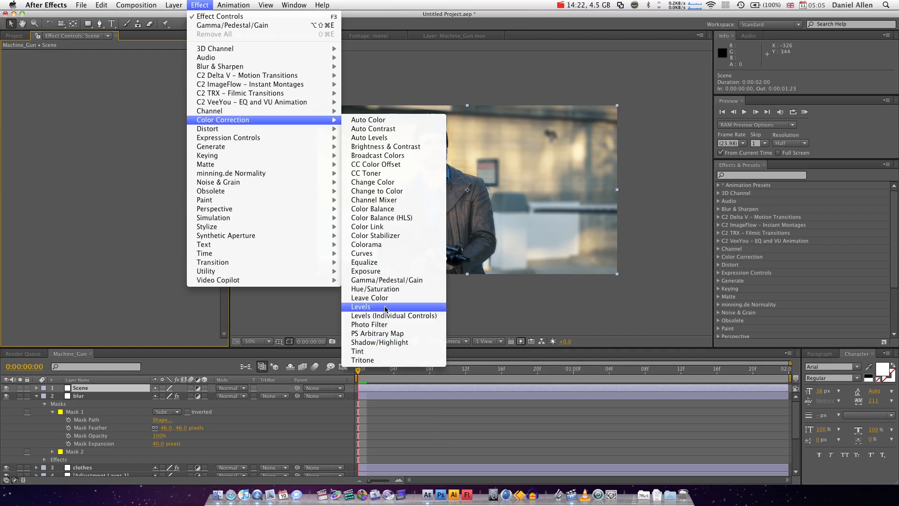
mouse_move(394, 315)
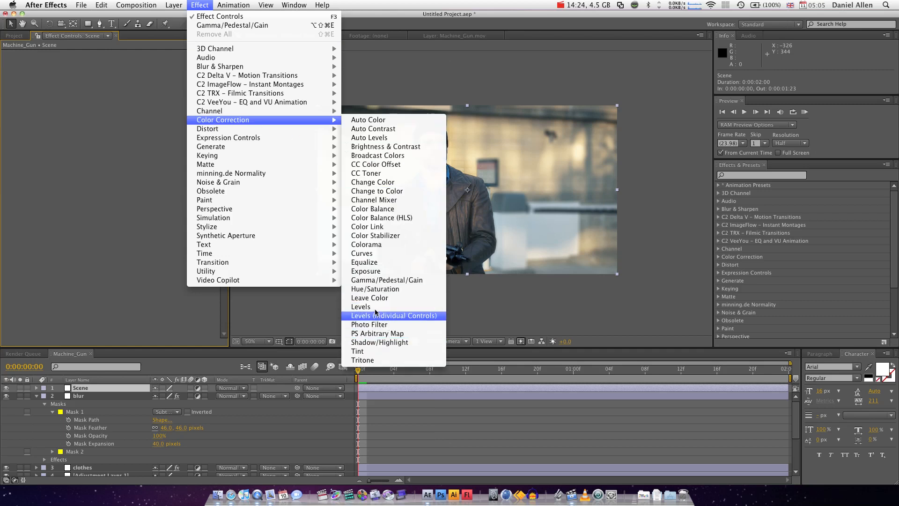
click(370, 324)
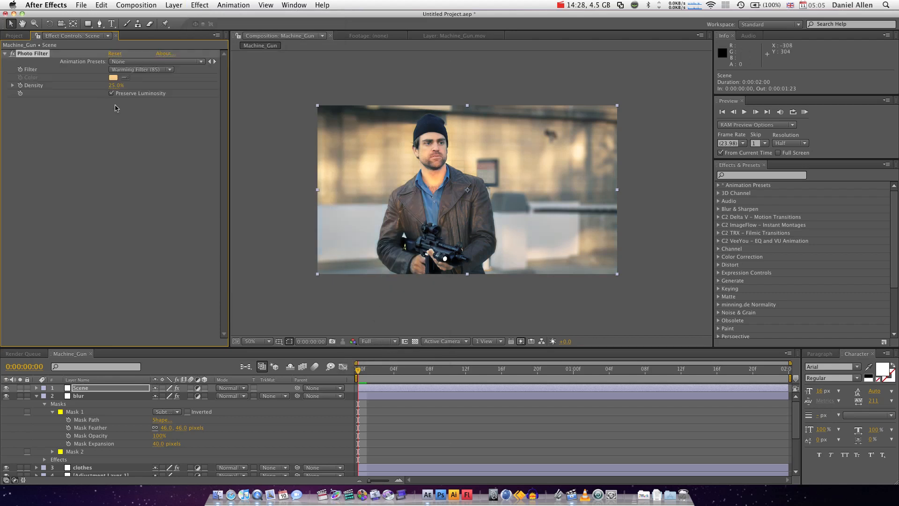
- Switch the Photo Filter to Warming Filter (81) at 11% density
click(140, 68)
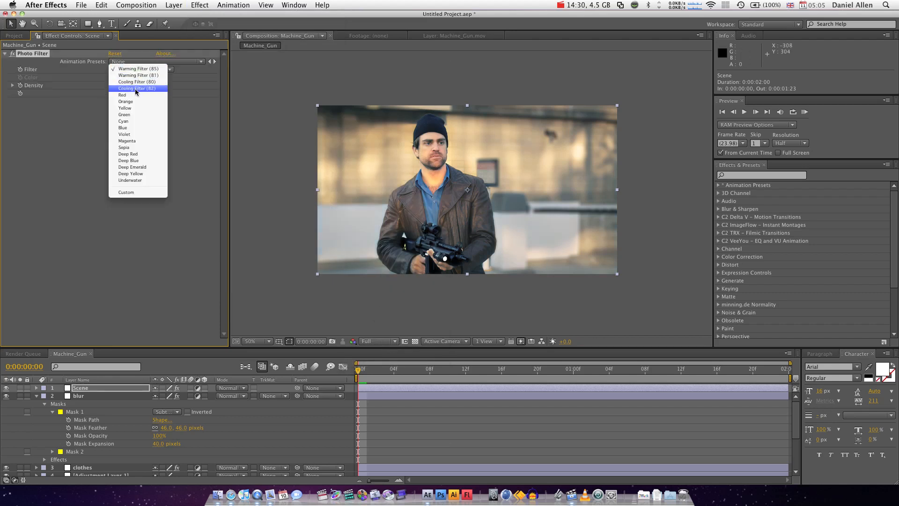
click(137, 87)
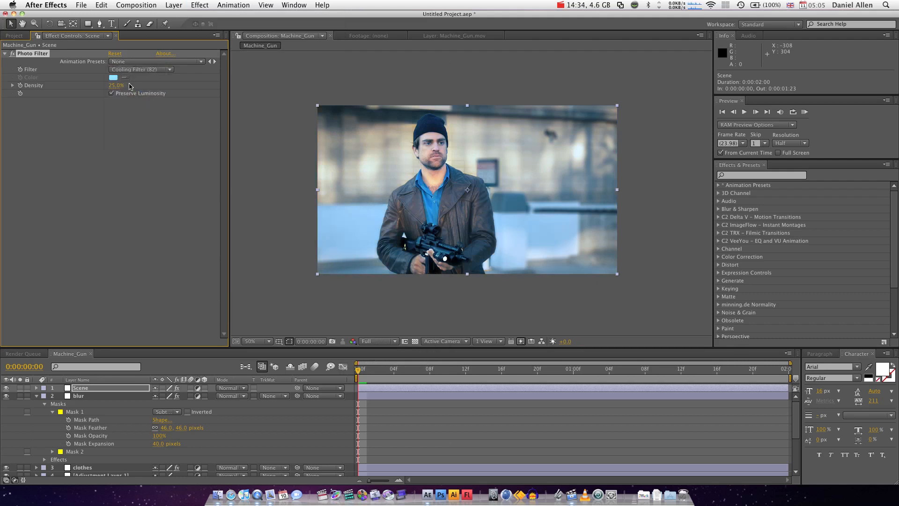
click(141, 69)
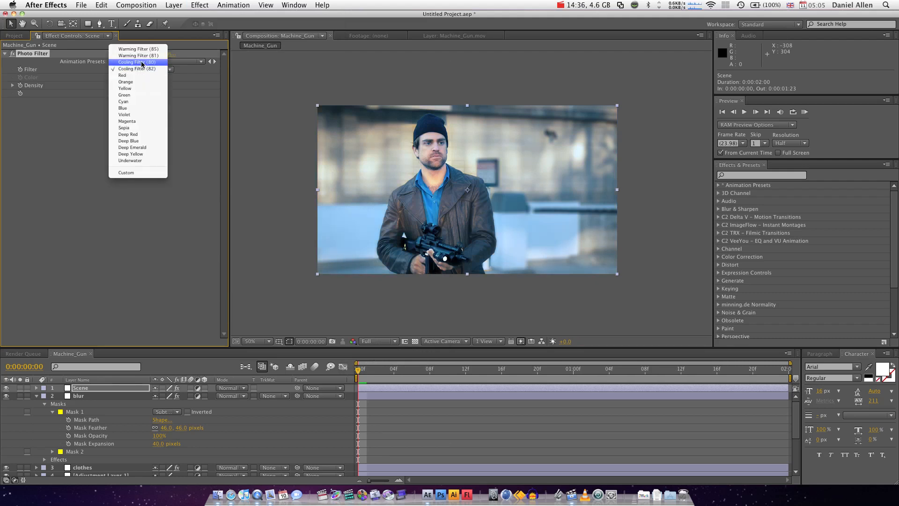
click(138, 56)
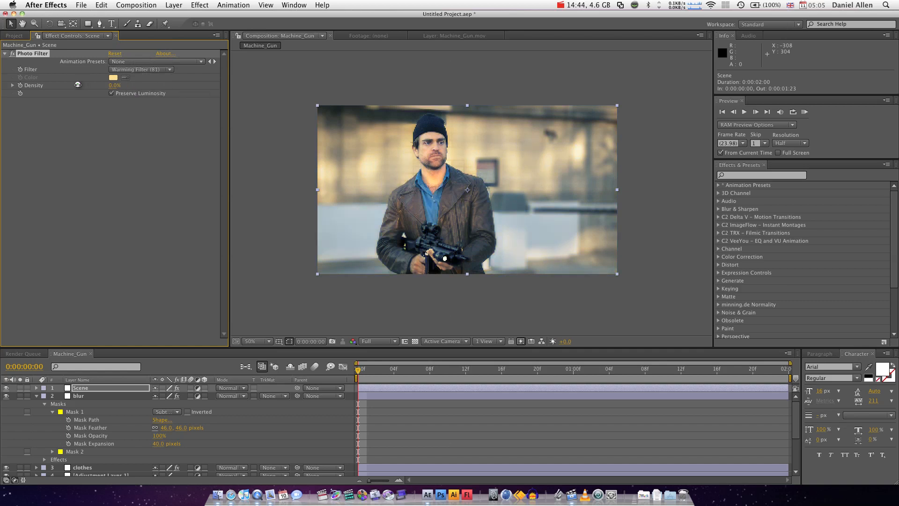
drag(115, 85, 123, 85)
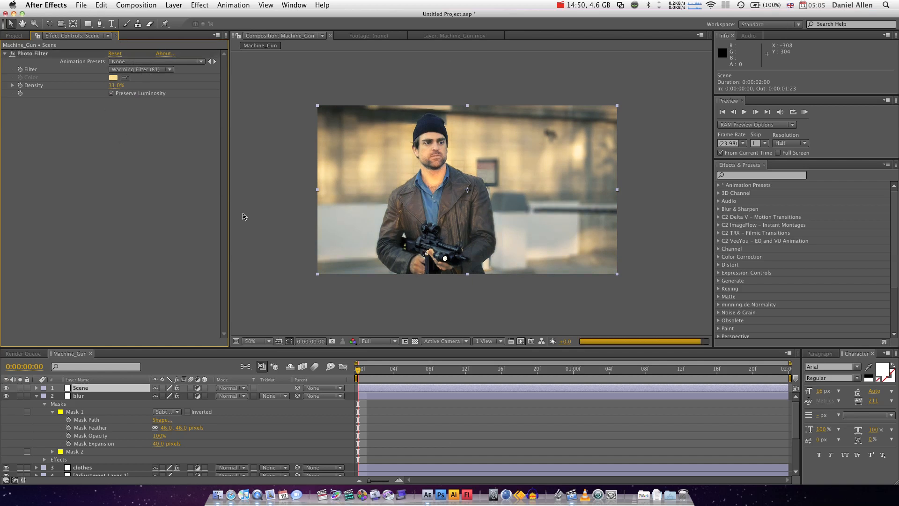
click(174, 4)
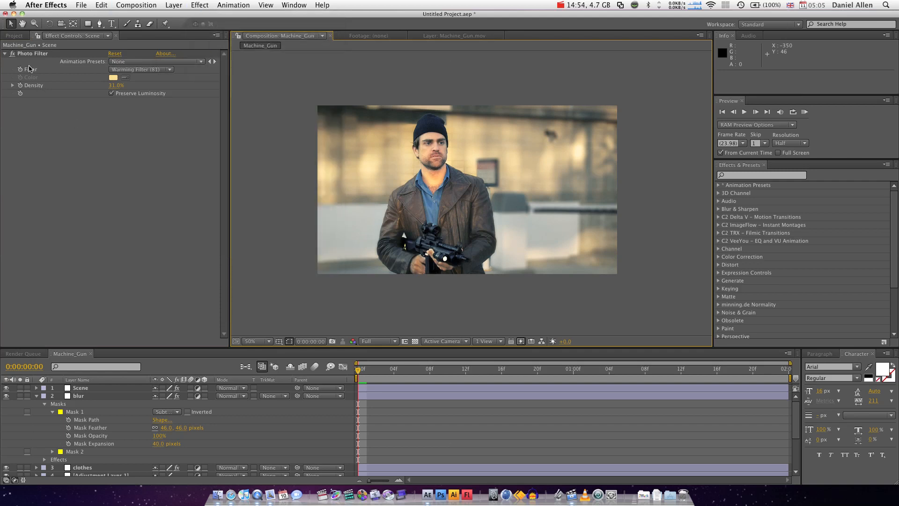
- Add a Tint effect at 22% beneath the Photo Filter on the Scene layer
click(199, 5)
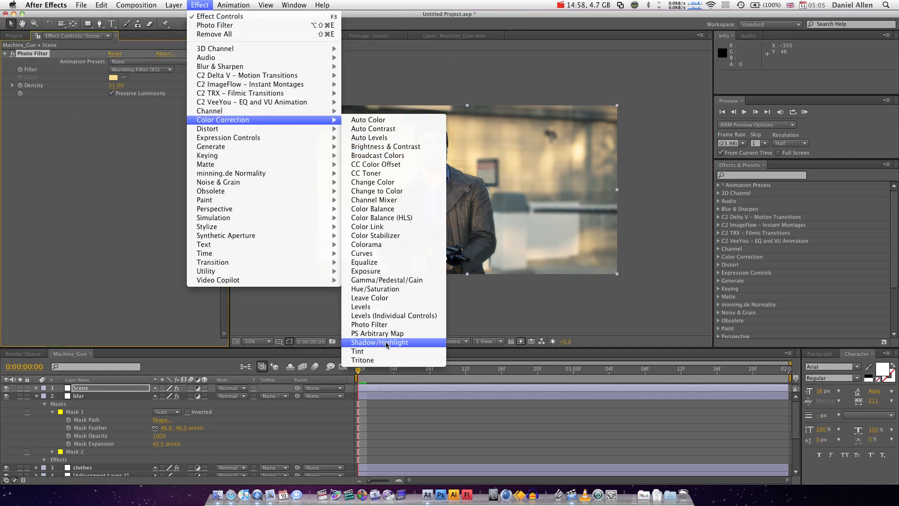
mouse_move(357, 350)
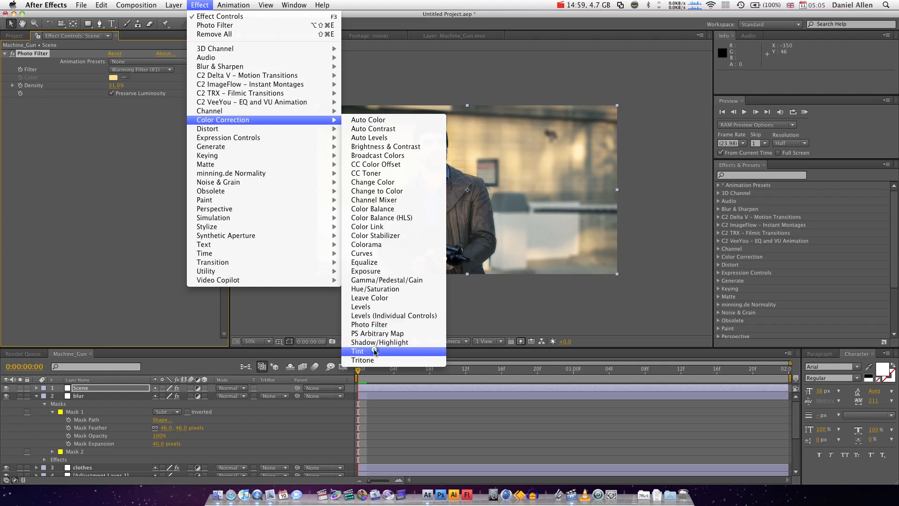
click(357, 351)
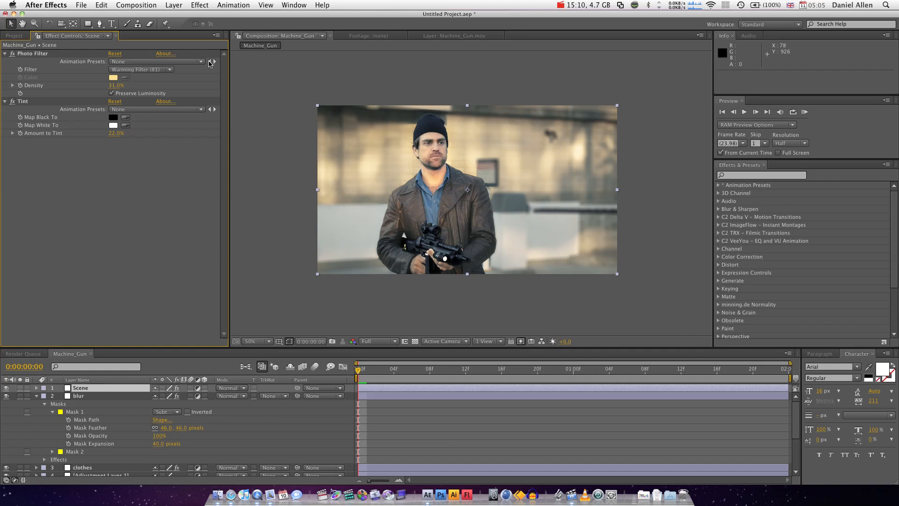
mouse_move(351, 422)
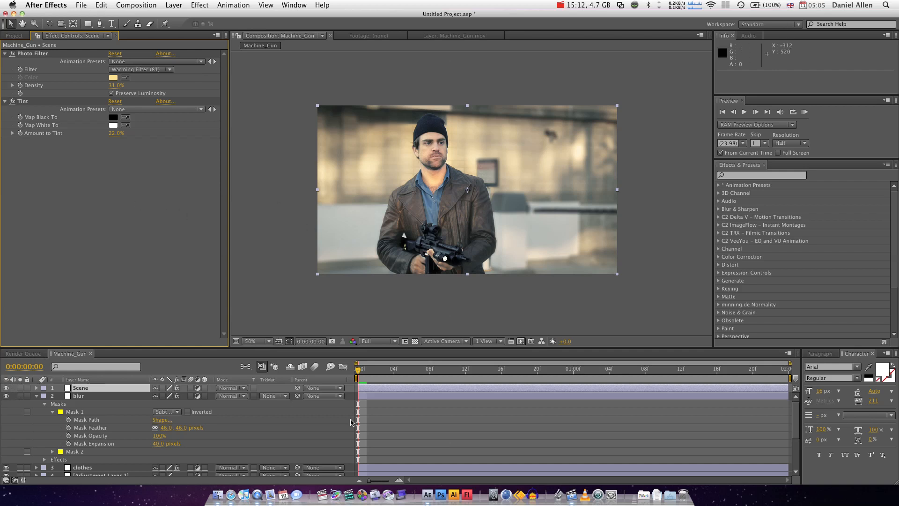
- Add a Sharpen effect below Tint on the Scene layer with Sharpen Amount 12
click(199, 5)
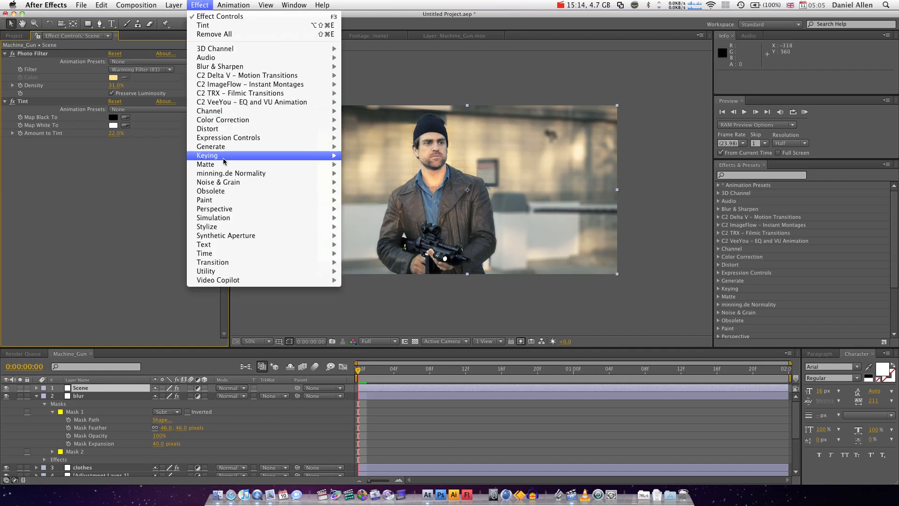
mouse_move(219, 67)
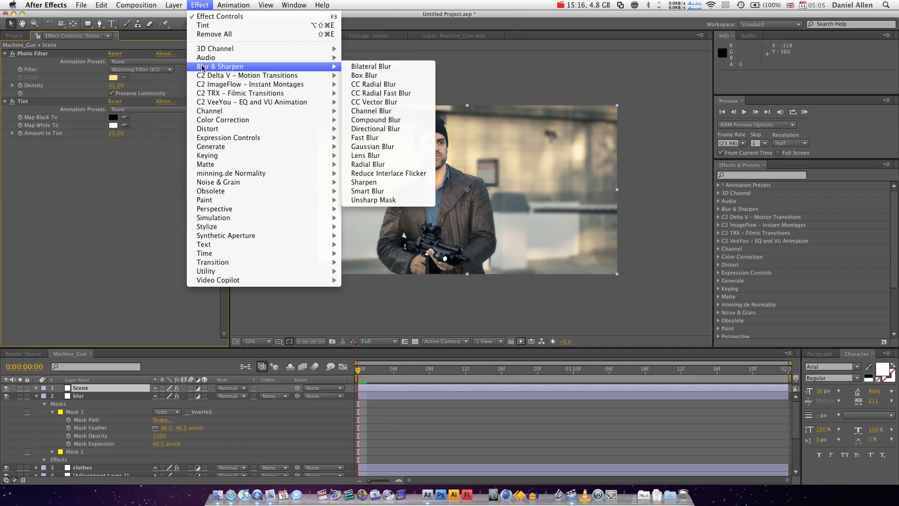
click(364, 182)
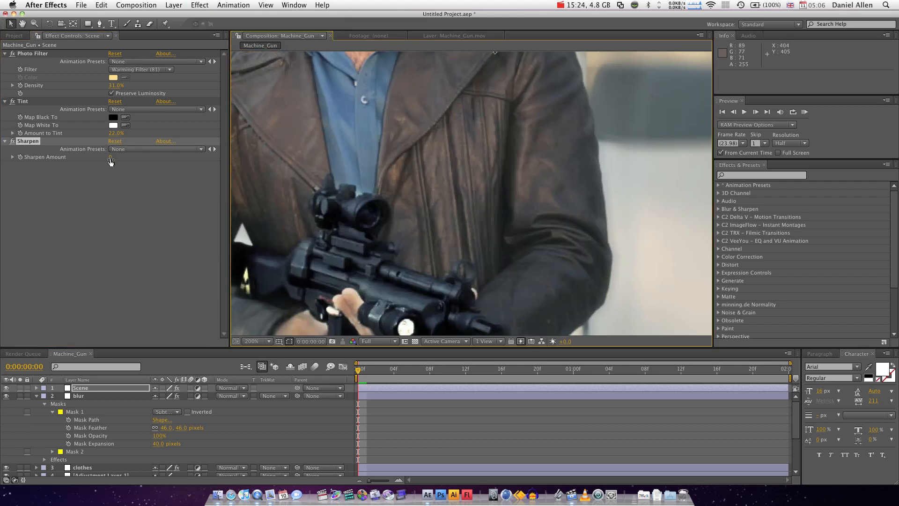
drag(112, 160, 120, 159)
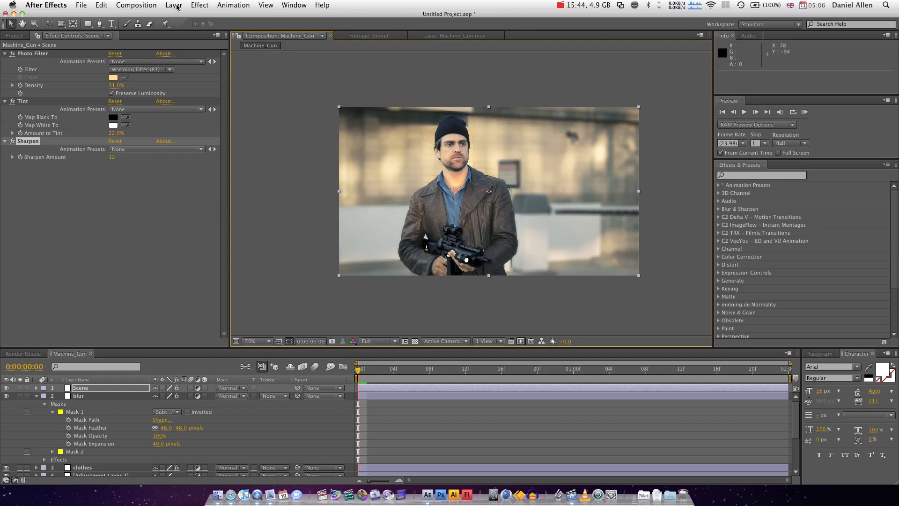
- Add Levels to the Scene layer with Input Black 8, Input White 231, Gamma 0.96
click(199, 5)
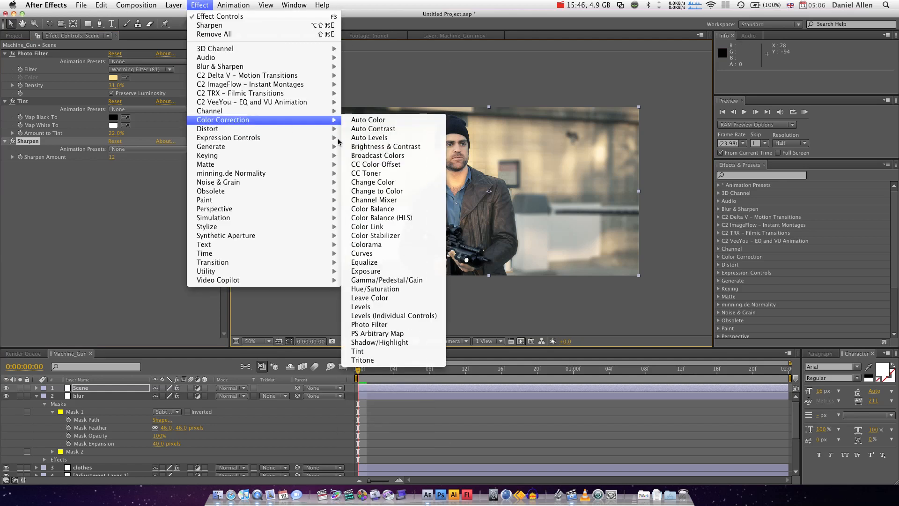
mouse_move(376, 191)
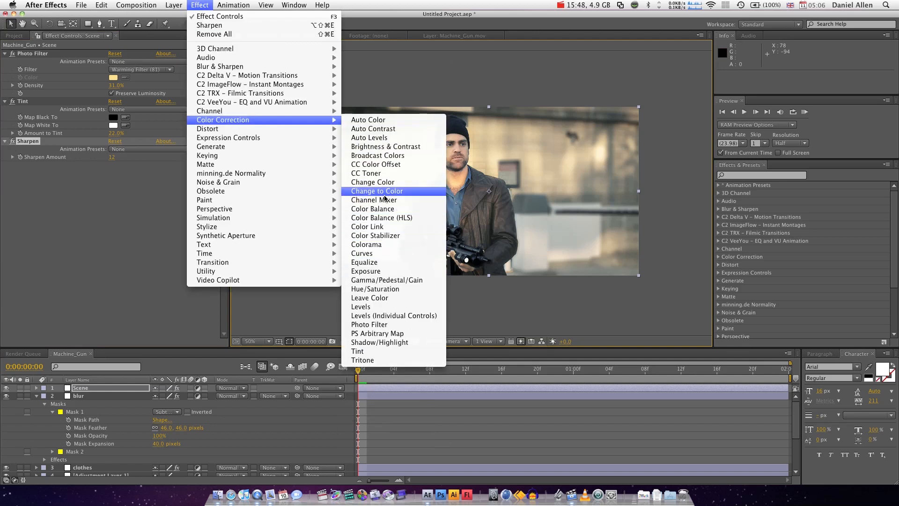
click(360, 306)
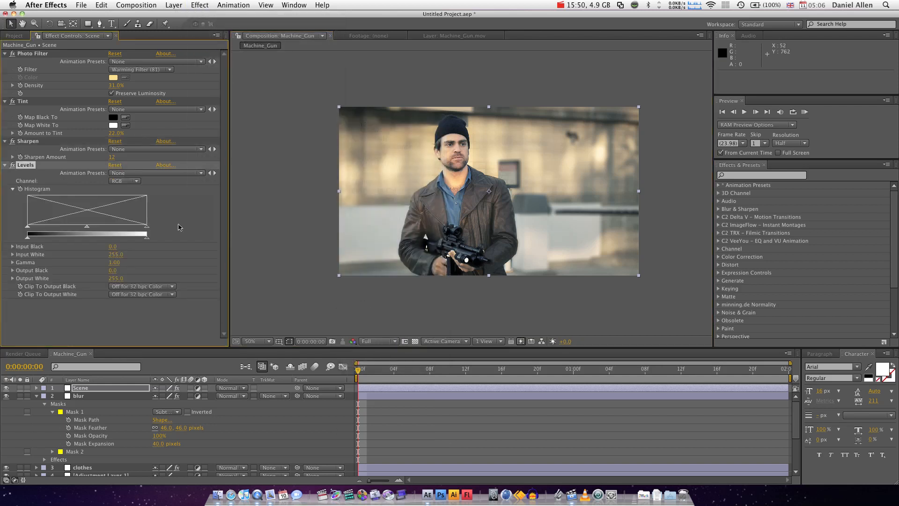
drag(148, 234, 138, 234)
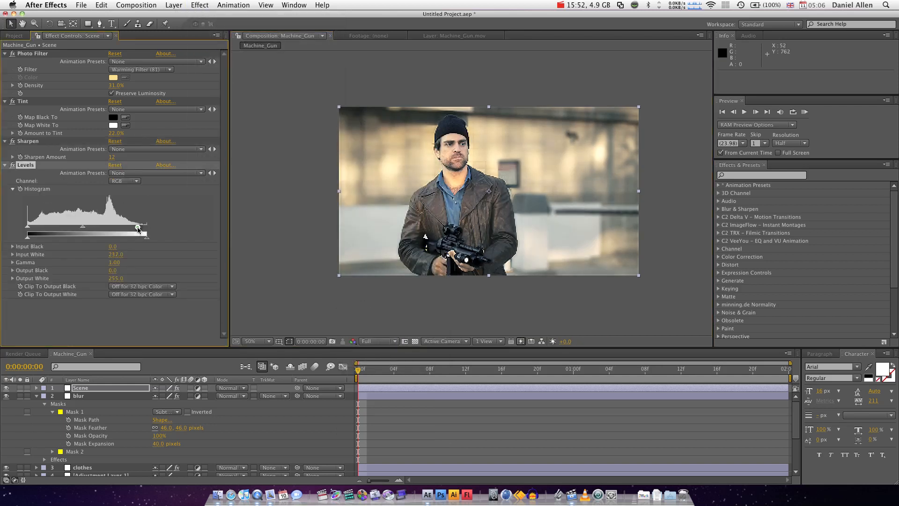
drag(143, 233, 133, 233)
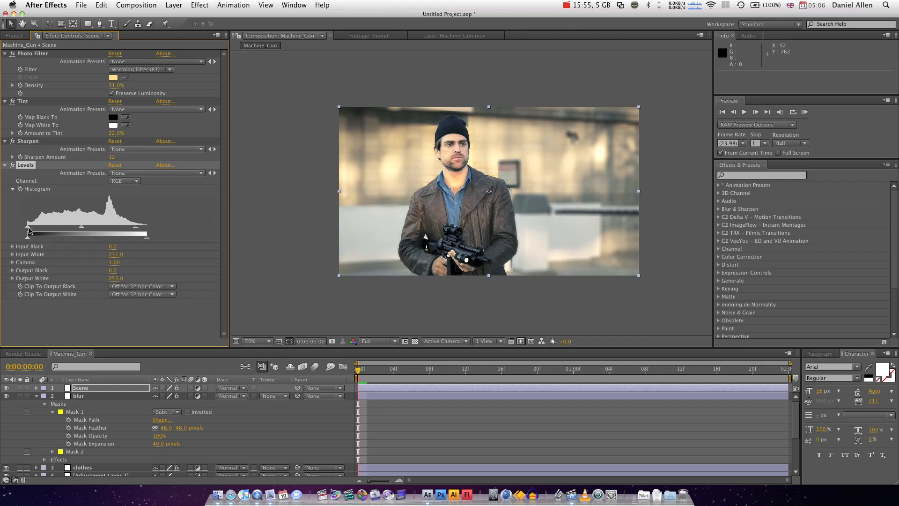
drag(23, 232, 31, 232)
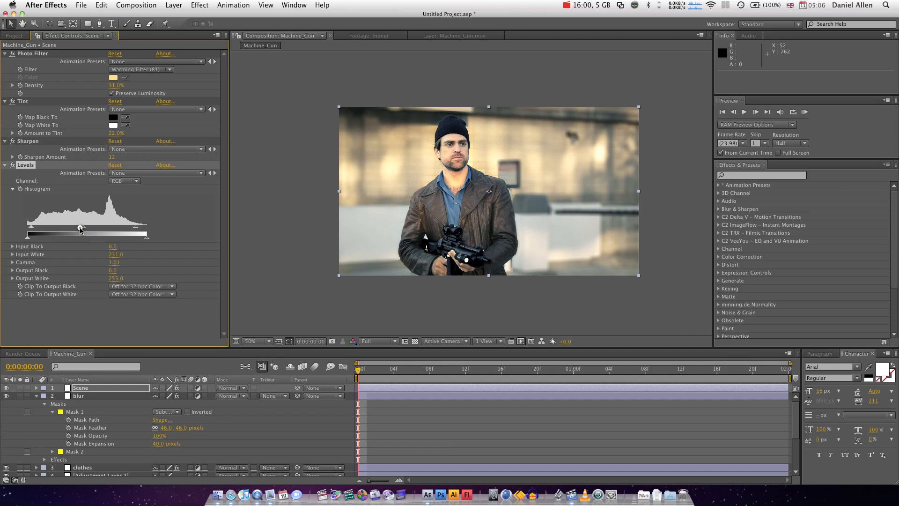
drag(80, 228, 85, 229)
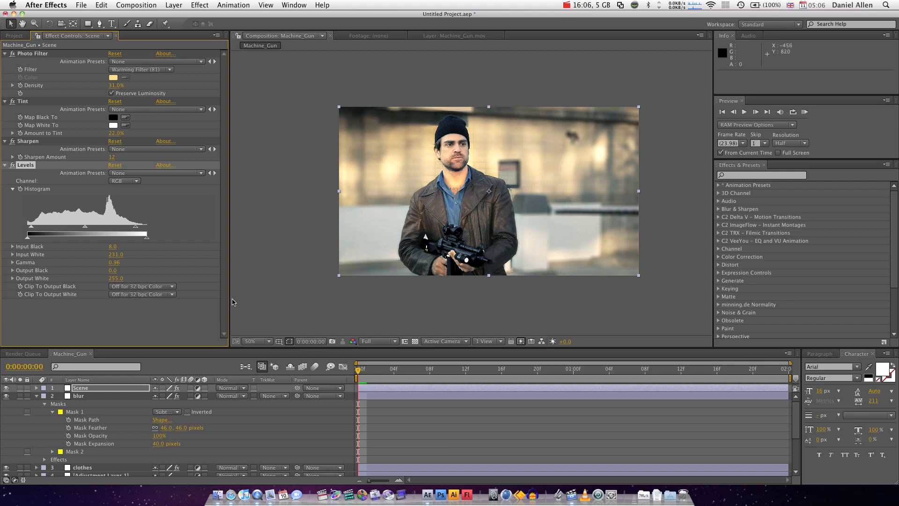
mouse_move(169, 191)
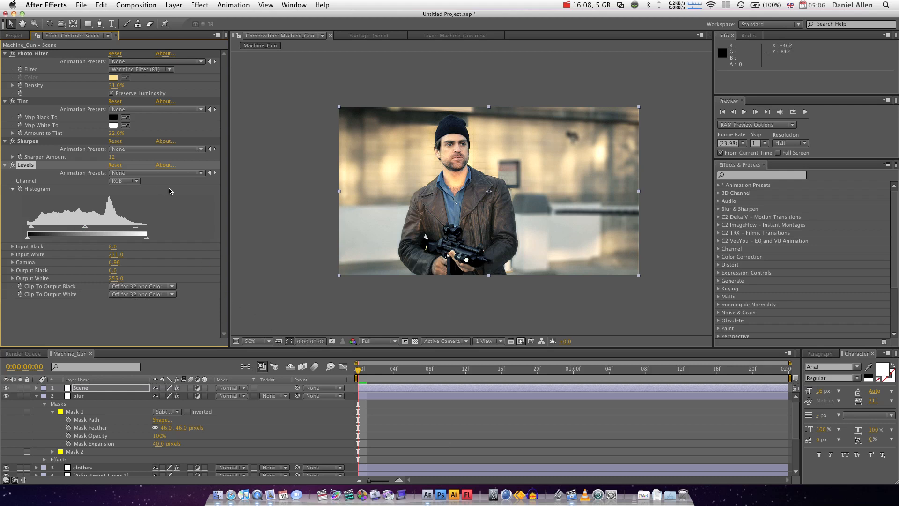
mouse_move(410, 305)
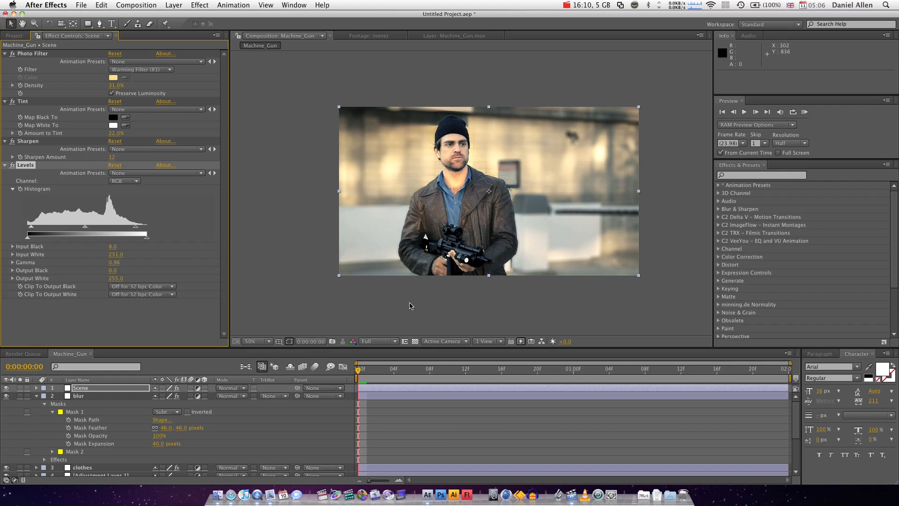
click(79, 395)
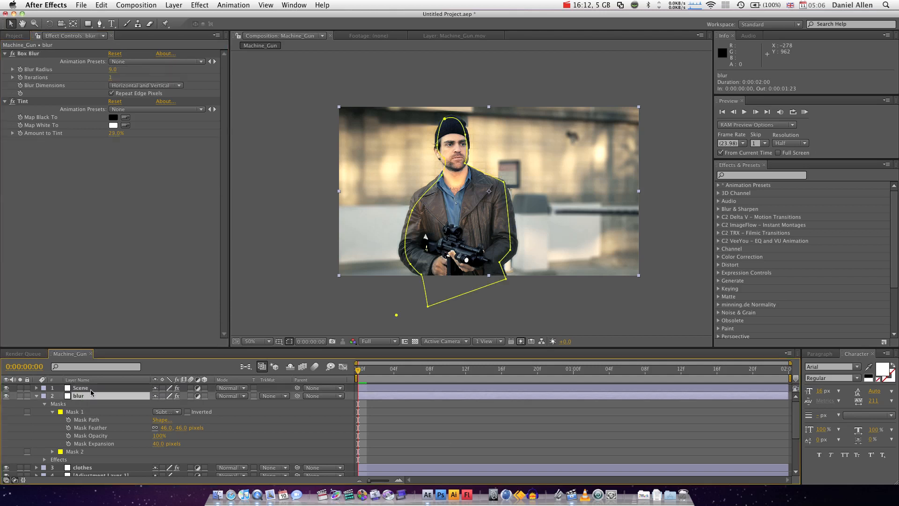
click(81, 388)
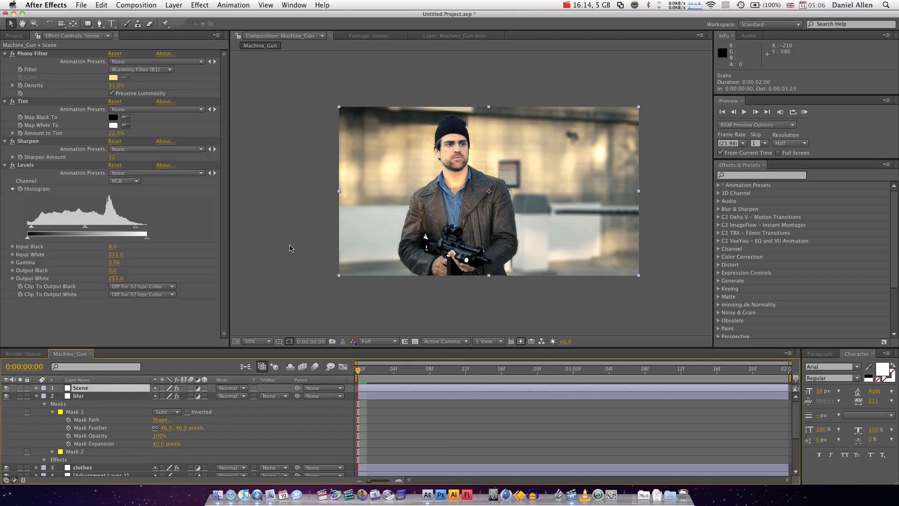
mouse_move(398, 220)
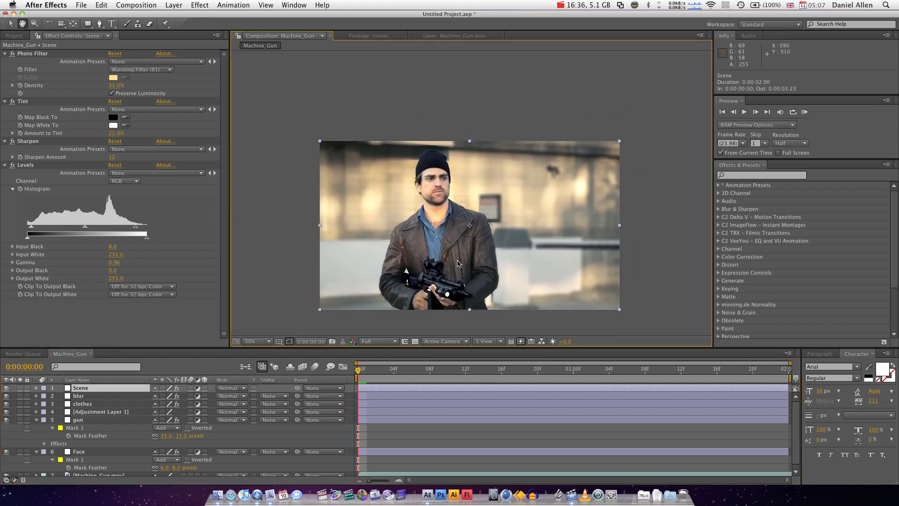
mouse_move(449, 178)
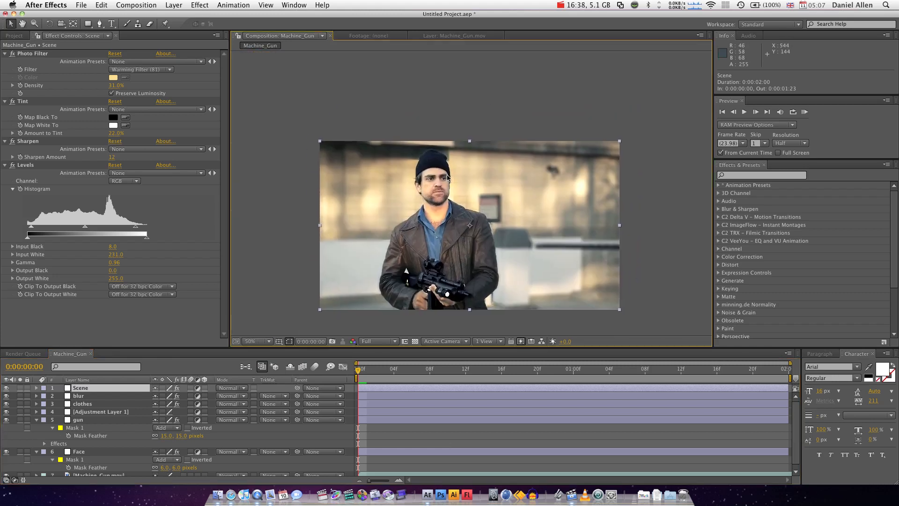
mouse_move(137, 138)
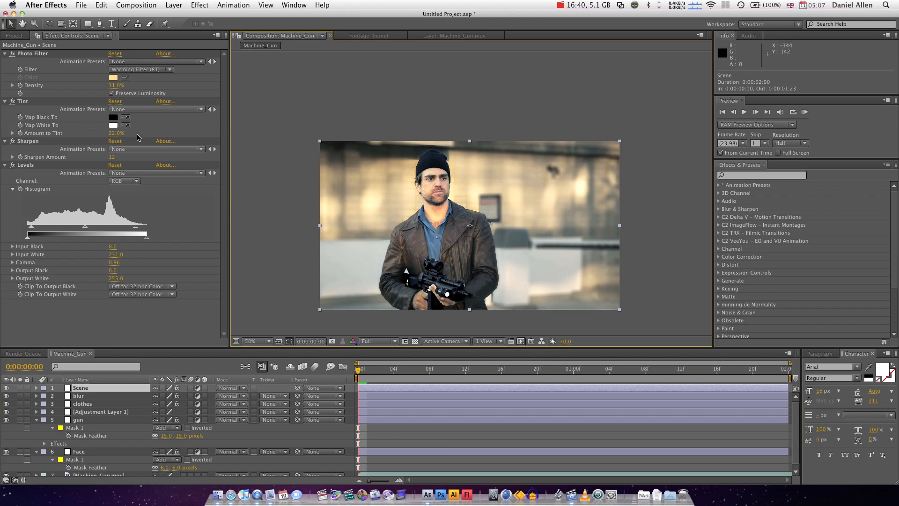
mouse_move(287, 134)
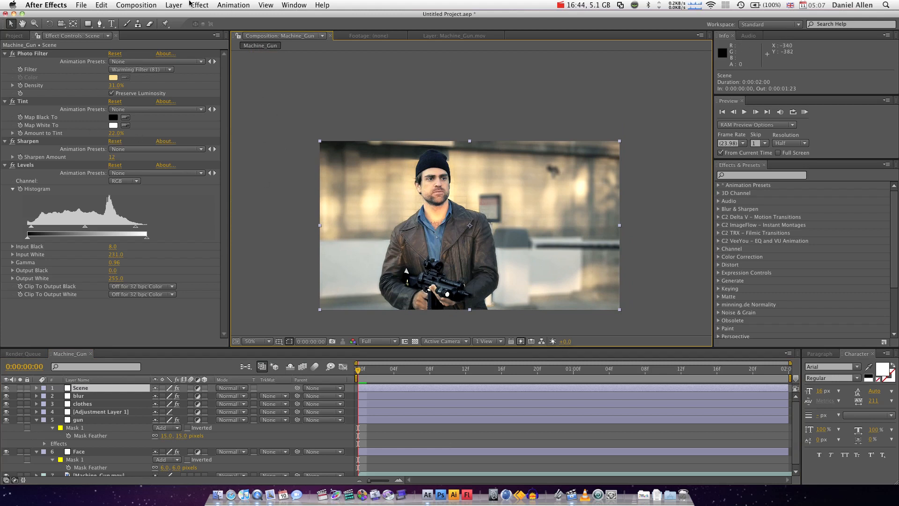
- Add a Noise effect after Levels on the Scene layer, Amount of Noise 4.0%
click(199, 5)
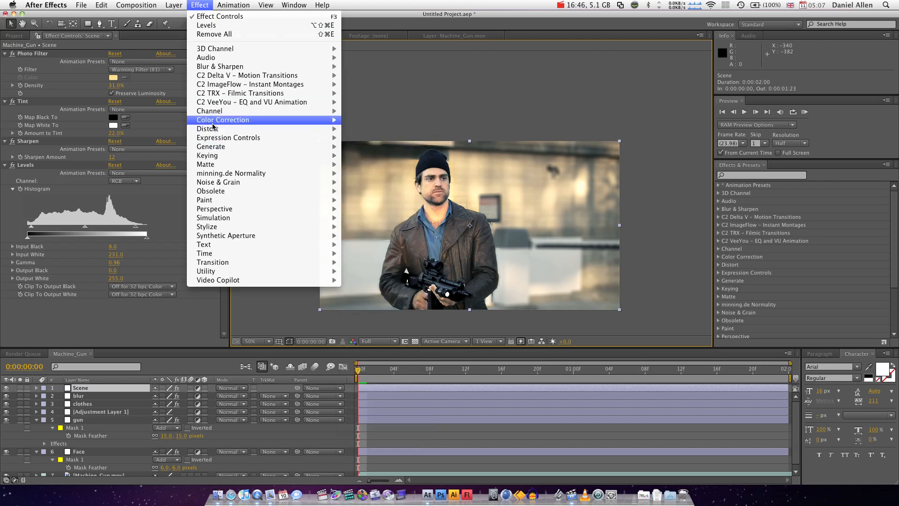
mouse_move(204, 244)
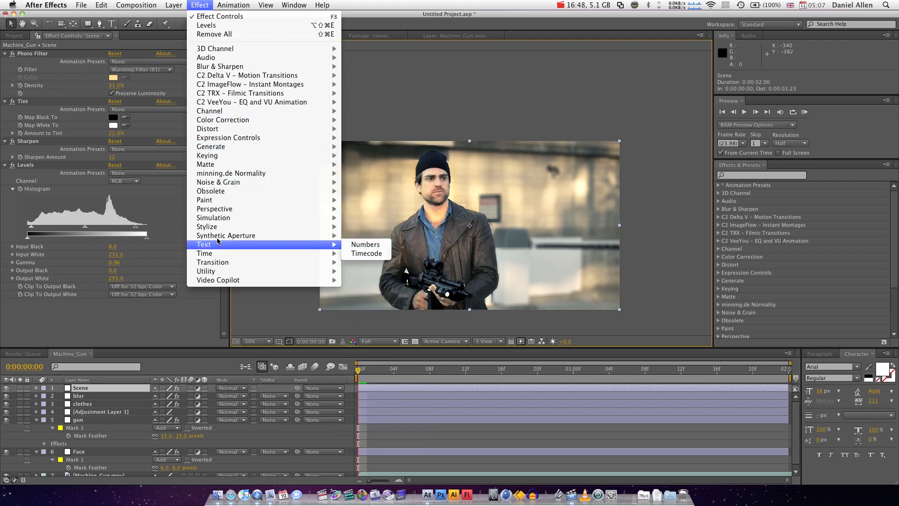
mouse_move(218, 182)
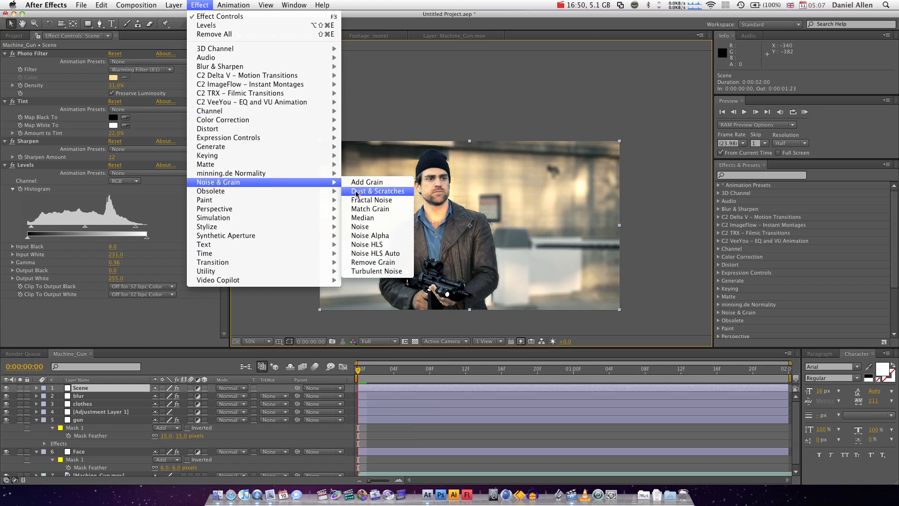
click(360, 226)
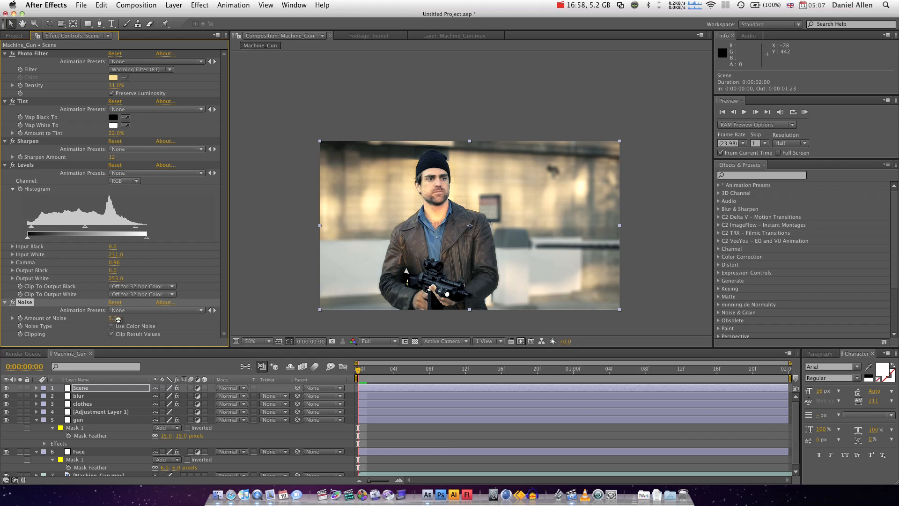
drag(117, 318, 115, 319)
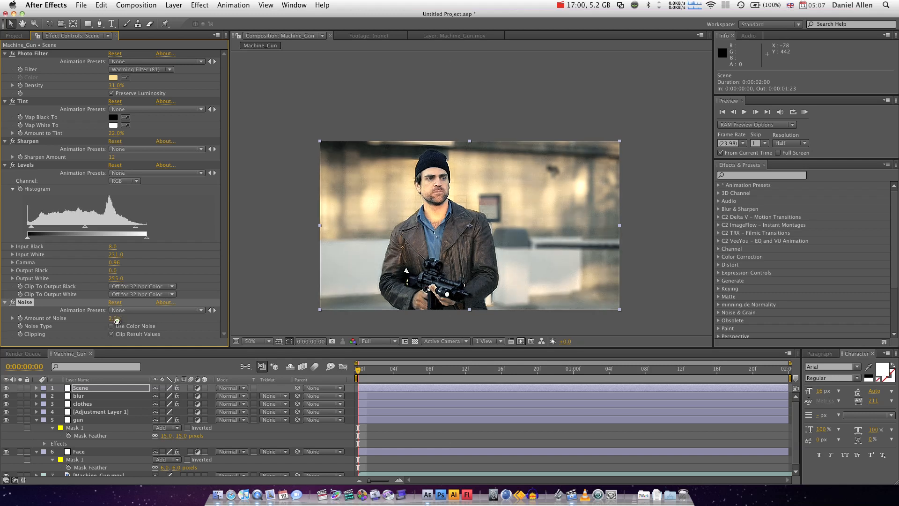
click(251, 341)
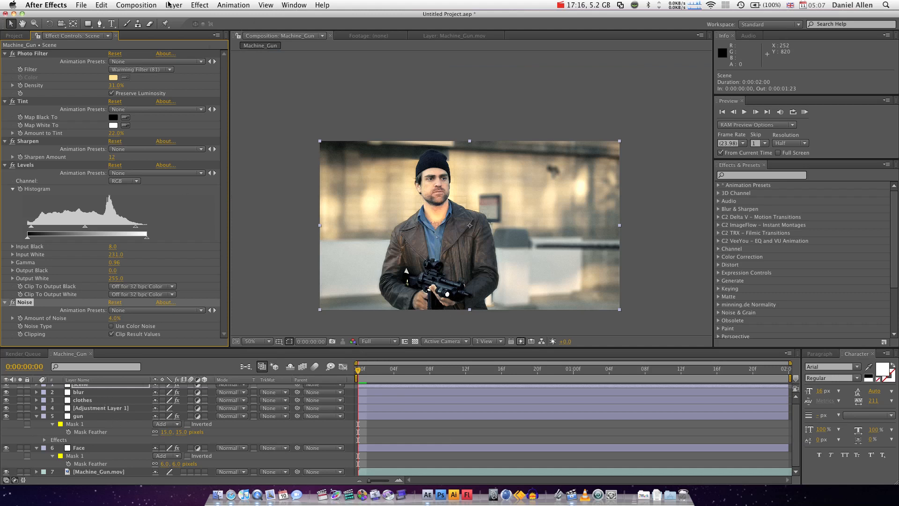
- Create a 'flare' solid with Optical Flares set to render On Transparent
click(174, 4)
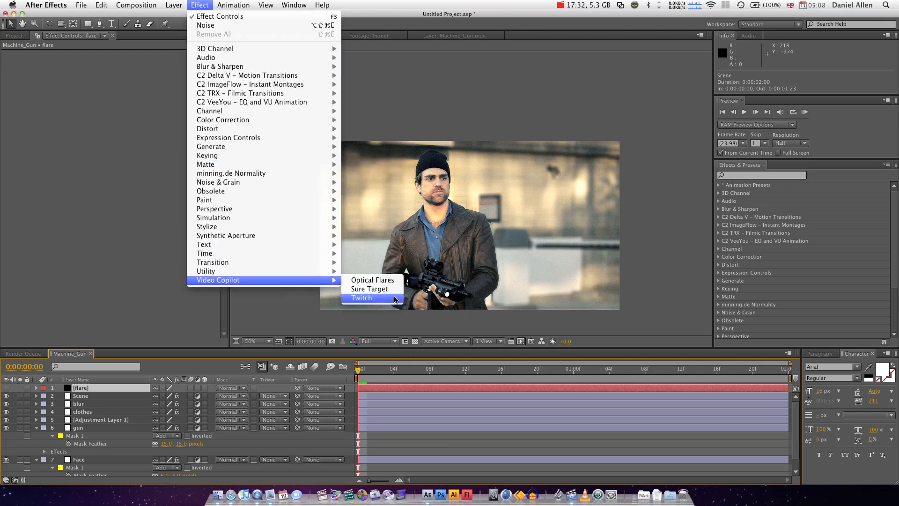
click(362, 298)
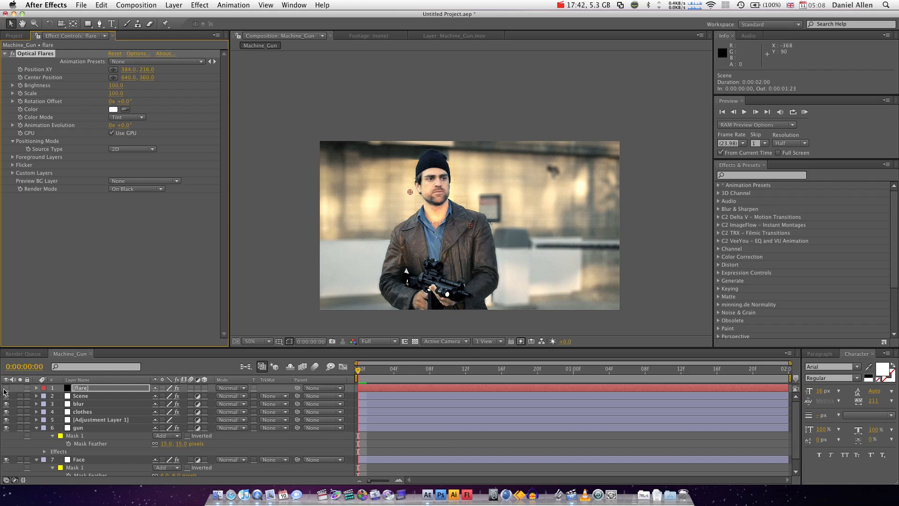
click(136, 189)
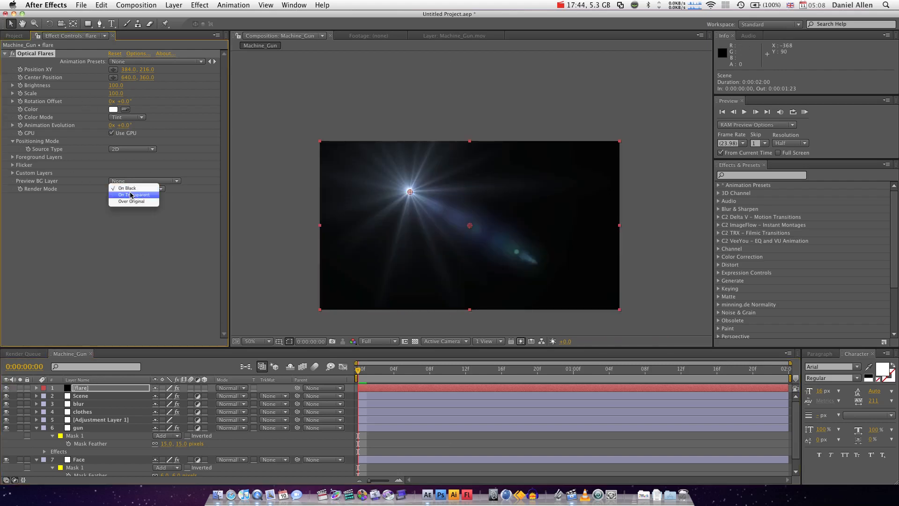
click(135, 194)
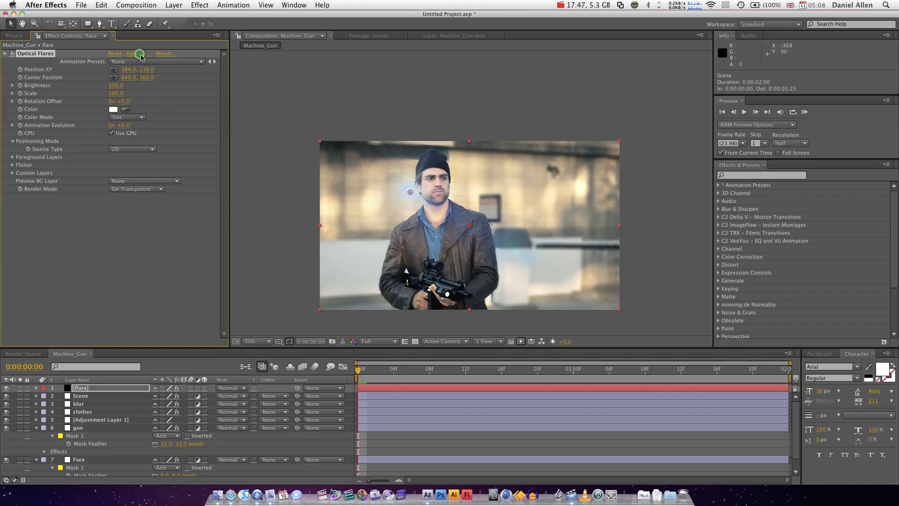
- Open the Optical Flares options and browse the ready-made lens flare presets
click(132, 54)
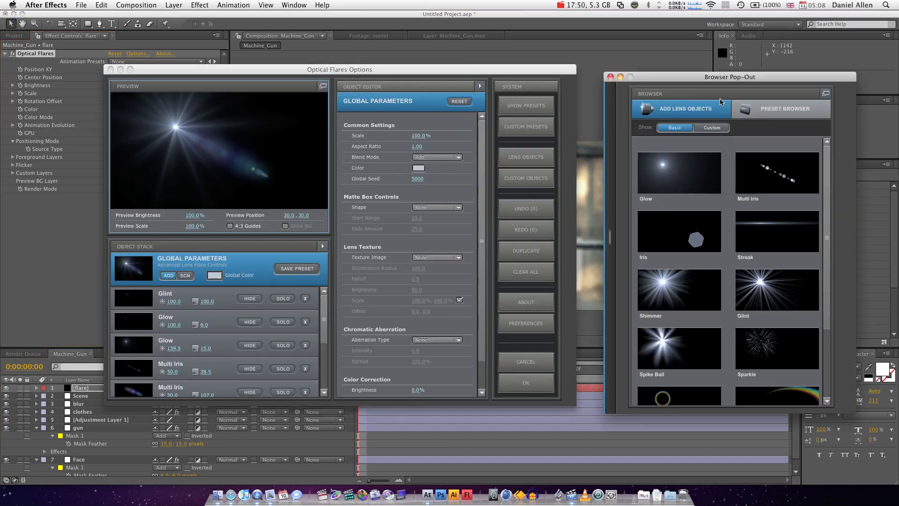
click(785, 108)
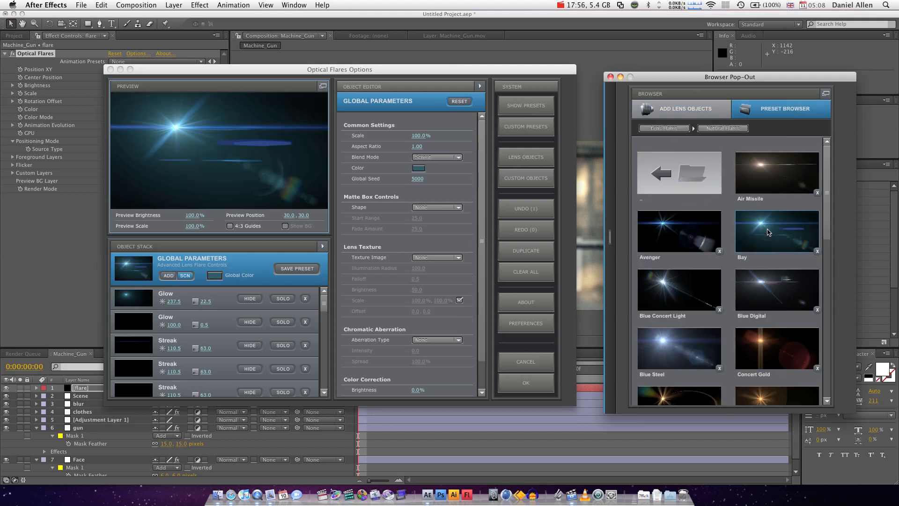
scroll(down, 3)
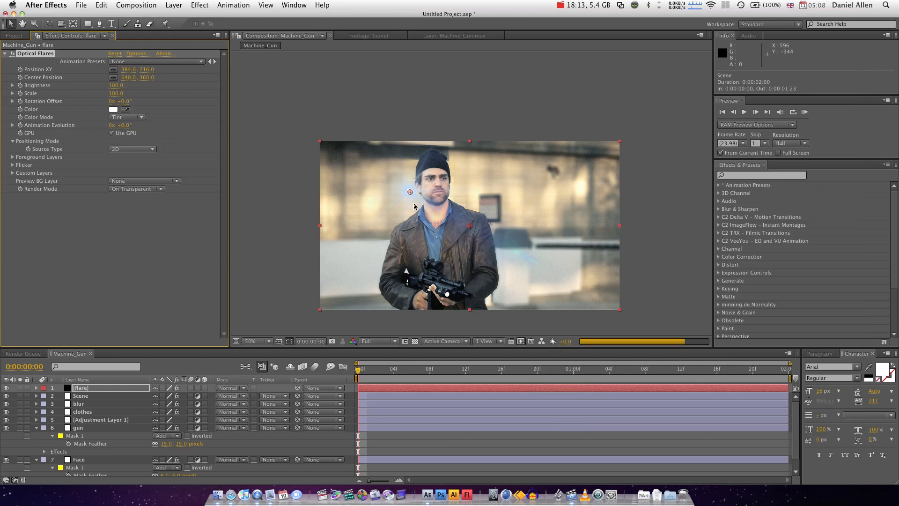
- Move the flare source above the top edge of the frame to 384, -76
drag(410, 191, 371, 129)
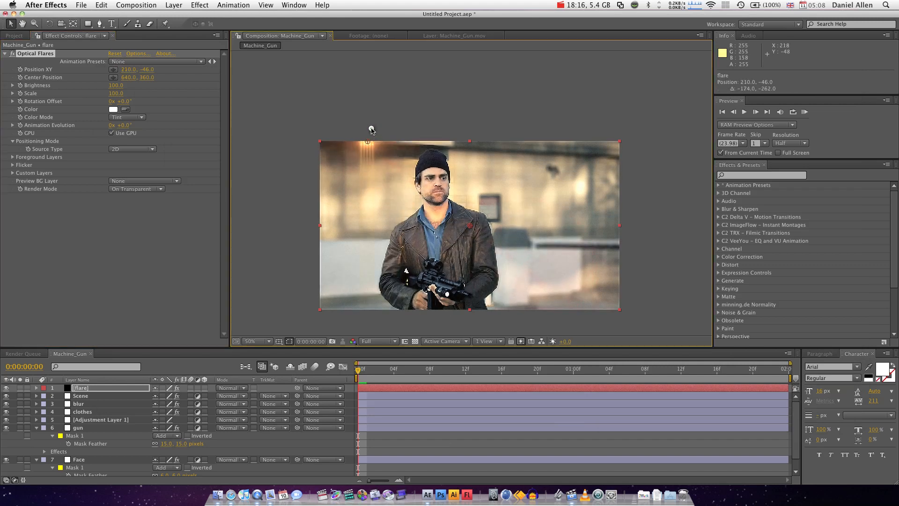
drag(371, 129, 416, 73)
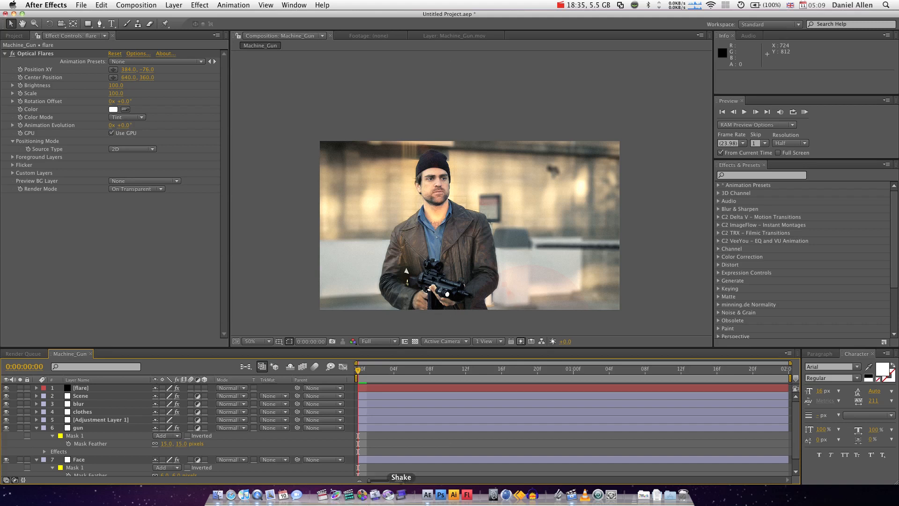
mouse_move(357, 494)
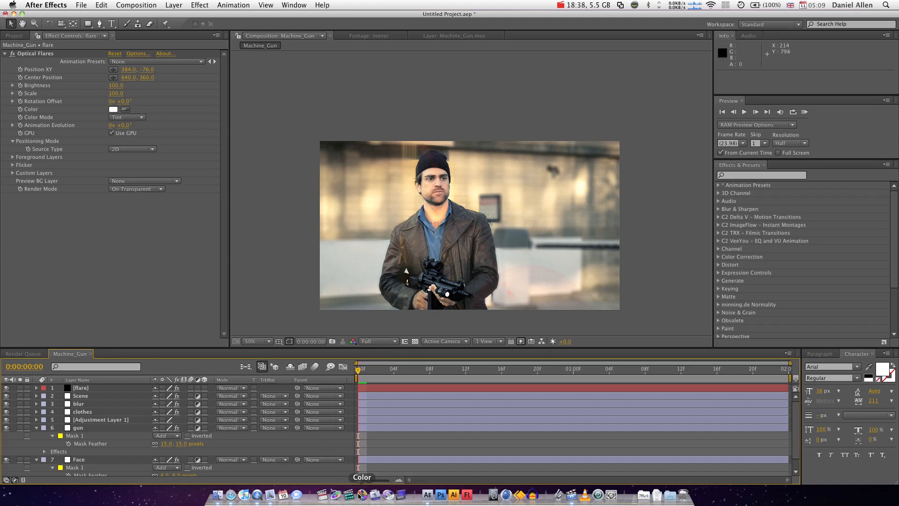
mouse_move(403, 414)
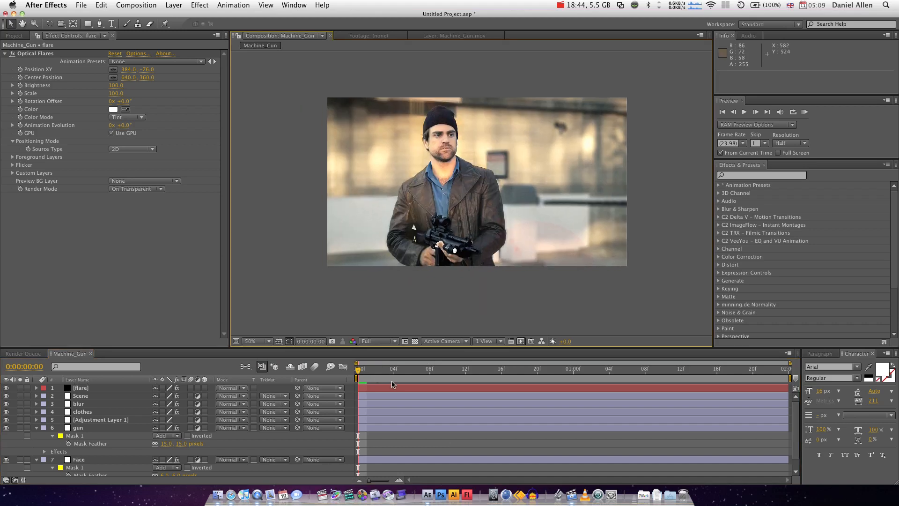
click(429, 367)
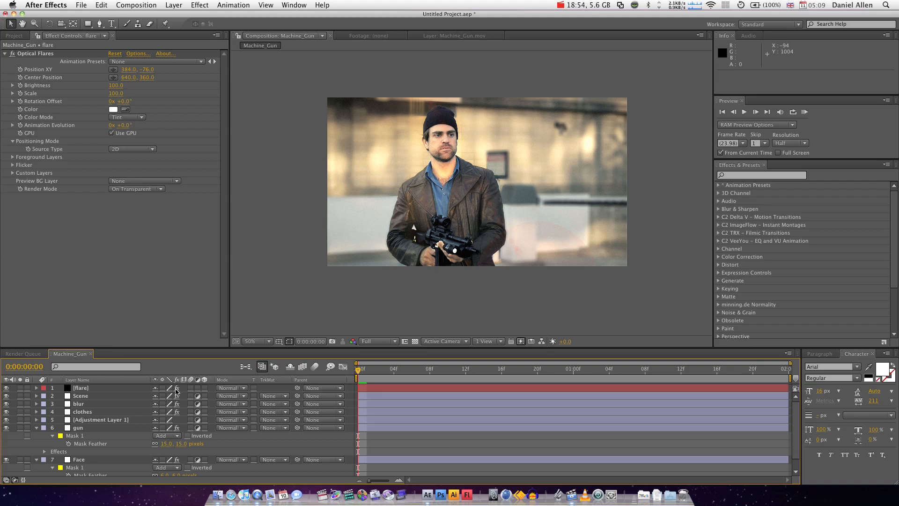
mouse_move(441, 109)
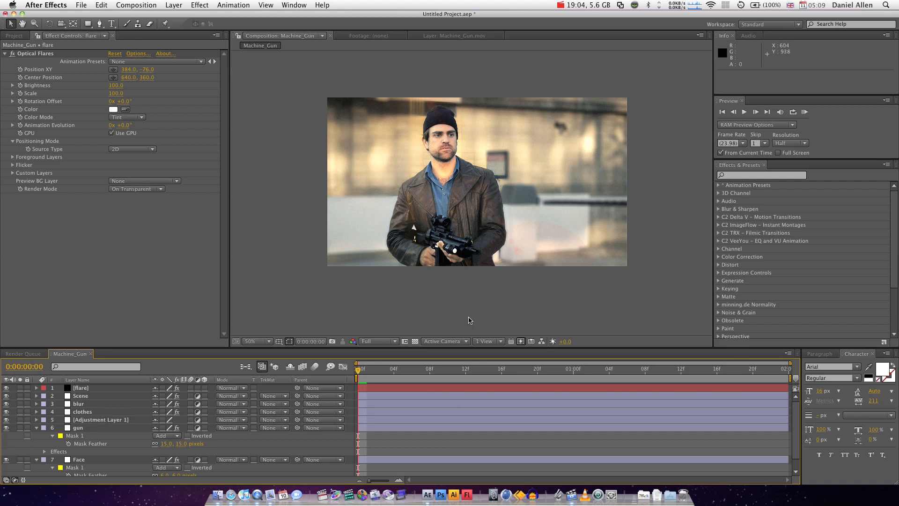
mouse_move(507, 376)
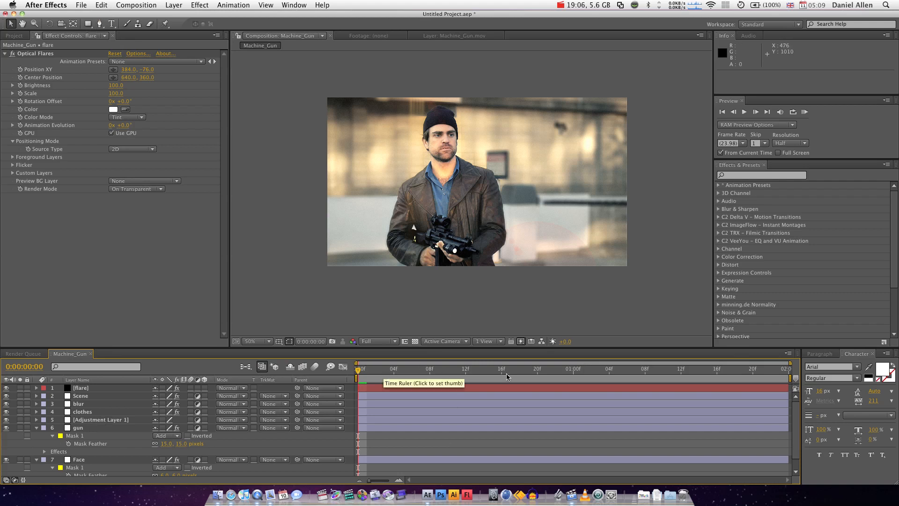
mouse_move(491, 371)
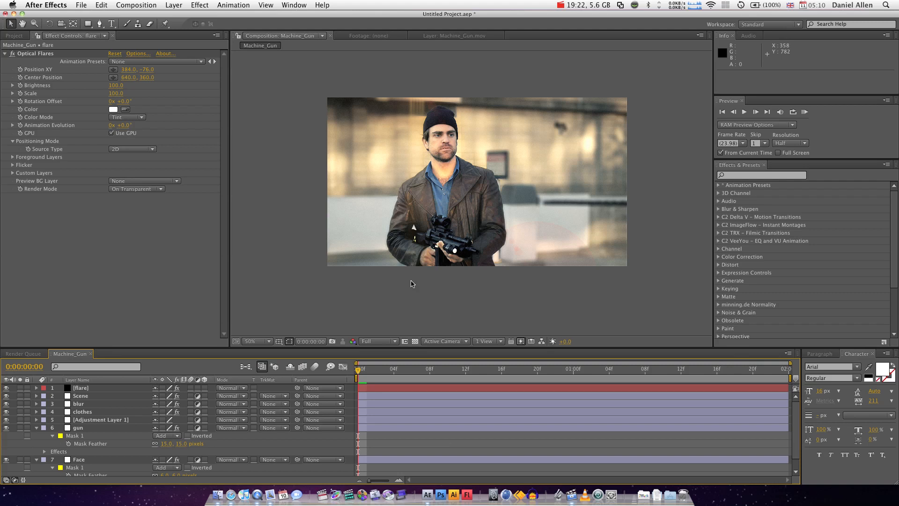
mouse_move(286, 160)
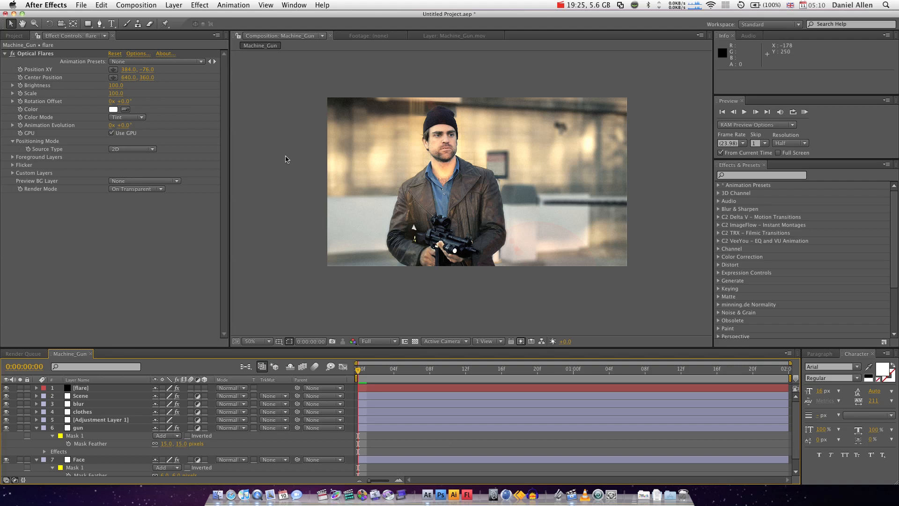
mouse_move(303, 158)
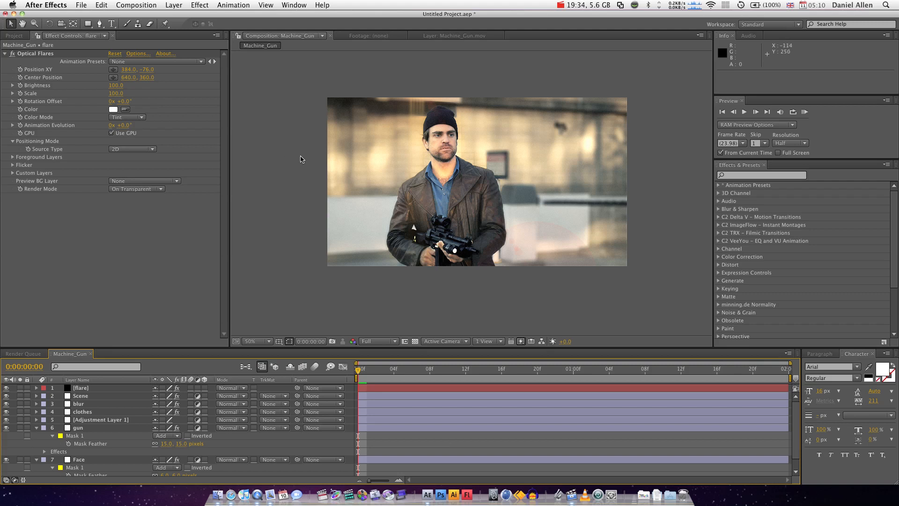
mouse_move(146, 330)
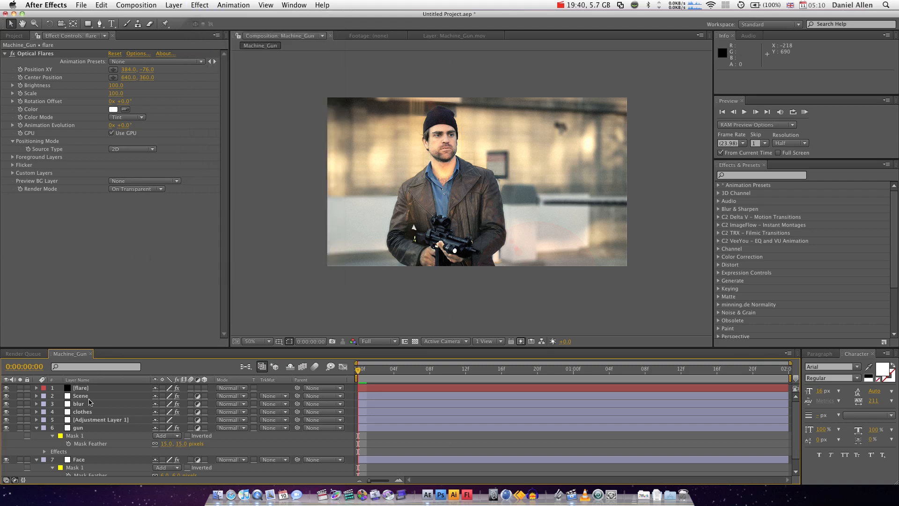
- Browse the Effect menu for the Scene layer without adding anything, then return to frame one
click(199, 5)
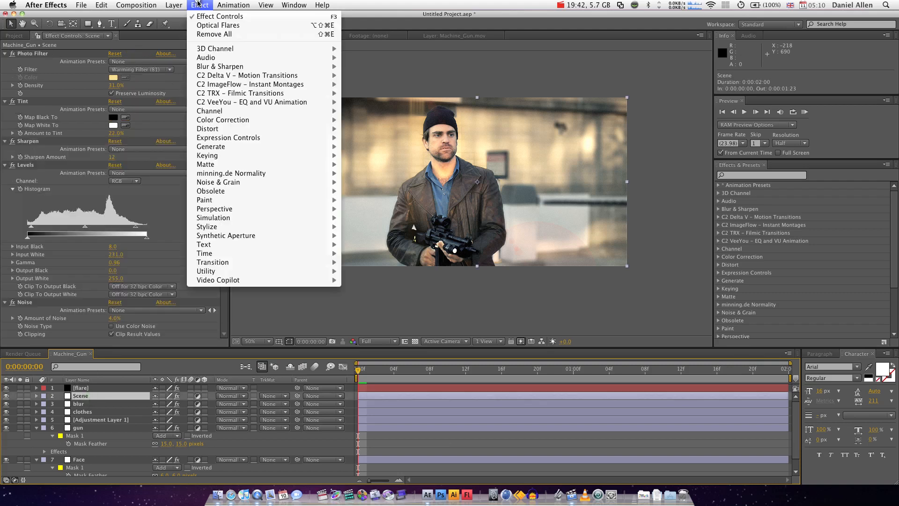
mouse_move(222, 120)
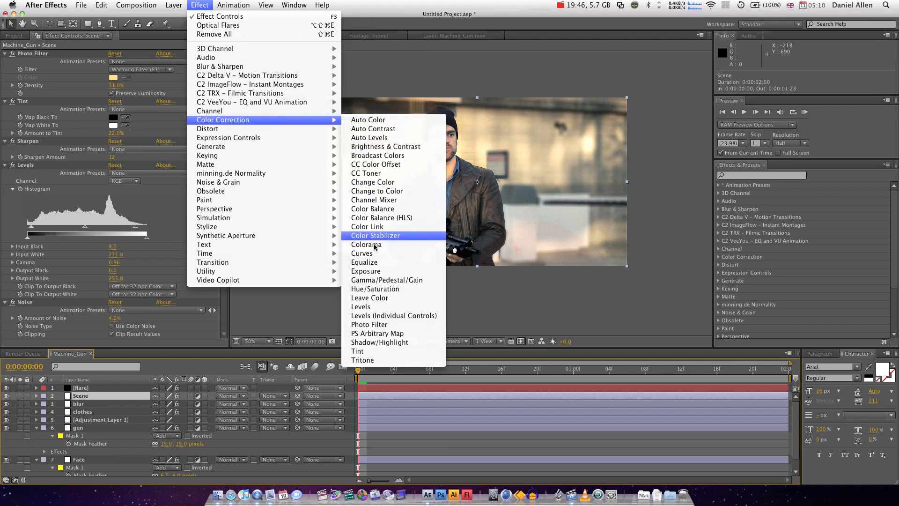
mouse_move(357, 351)
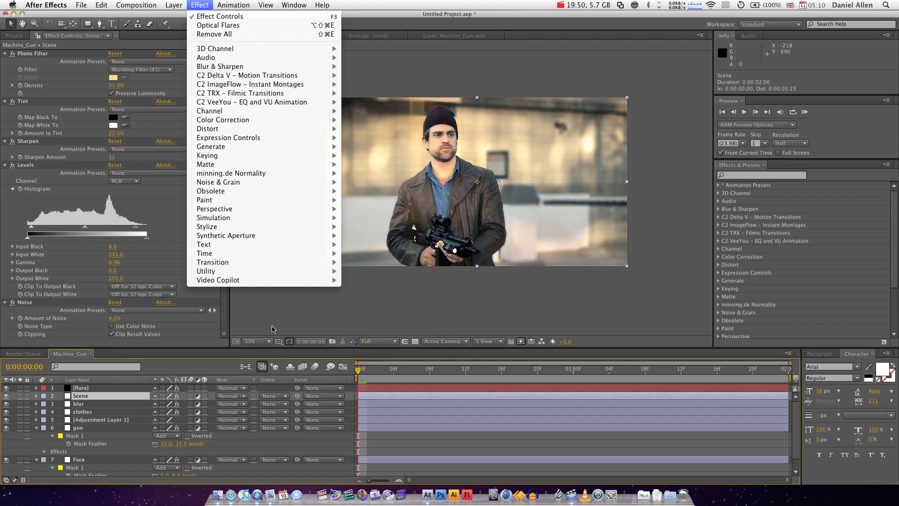
click(362, 370)
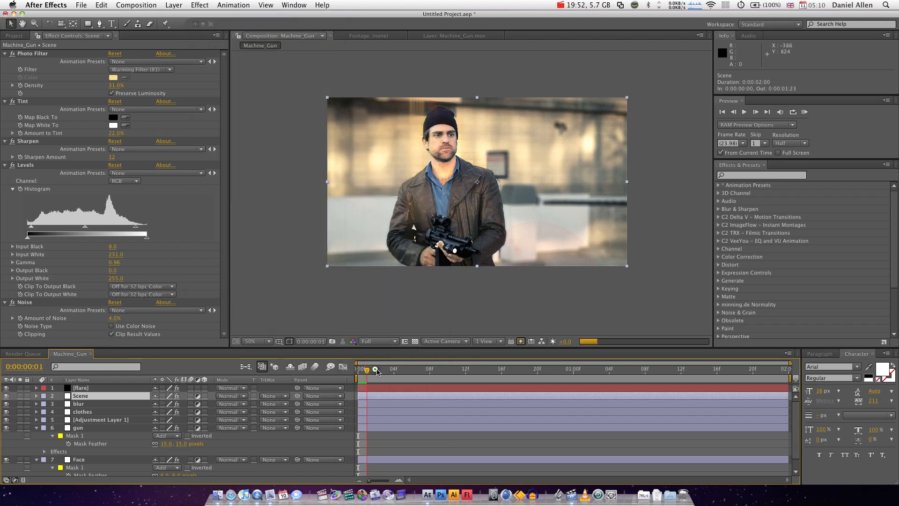
click(376, 368)
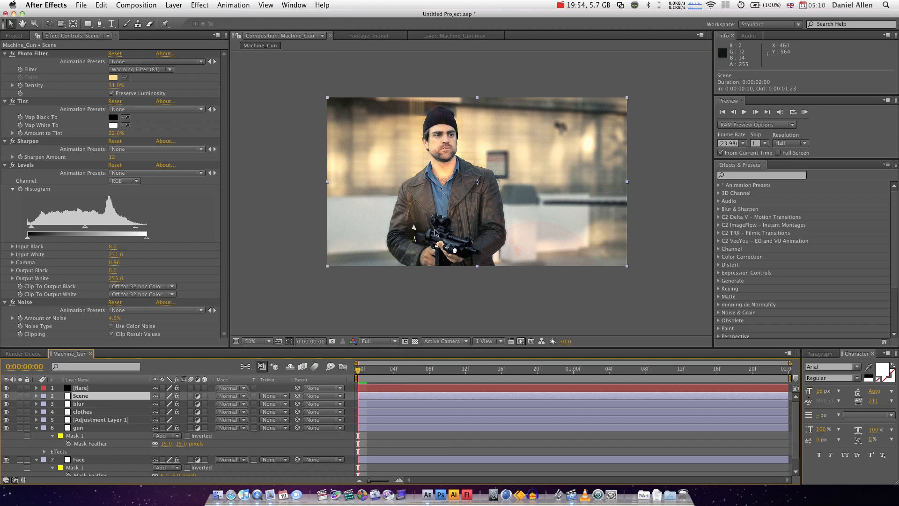
mouse_move(413, 326)
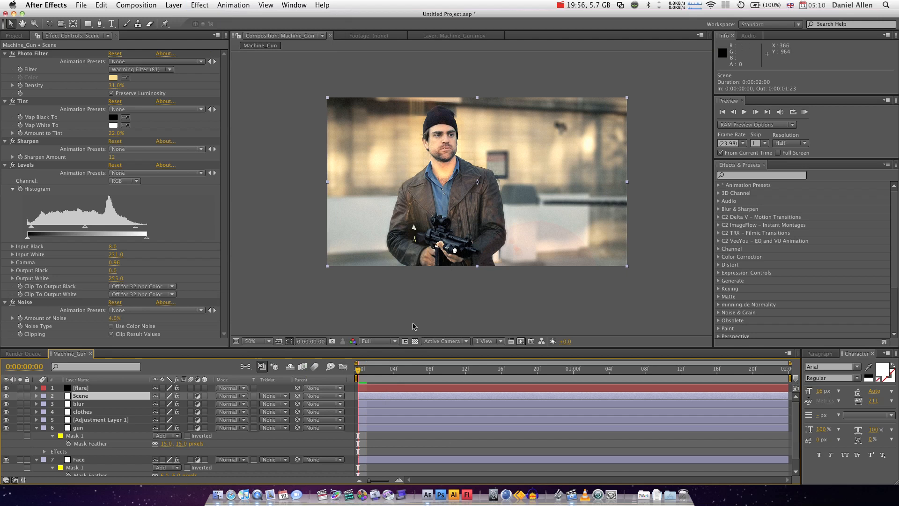